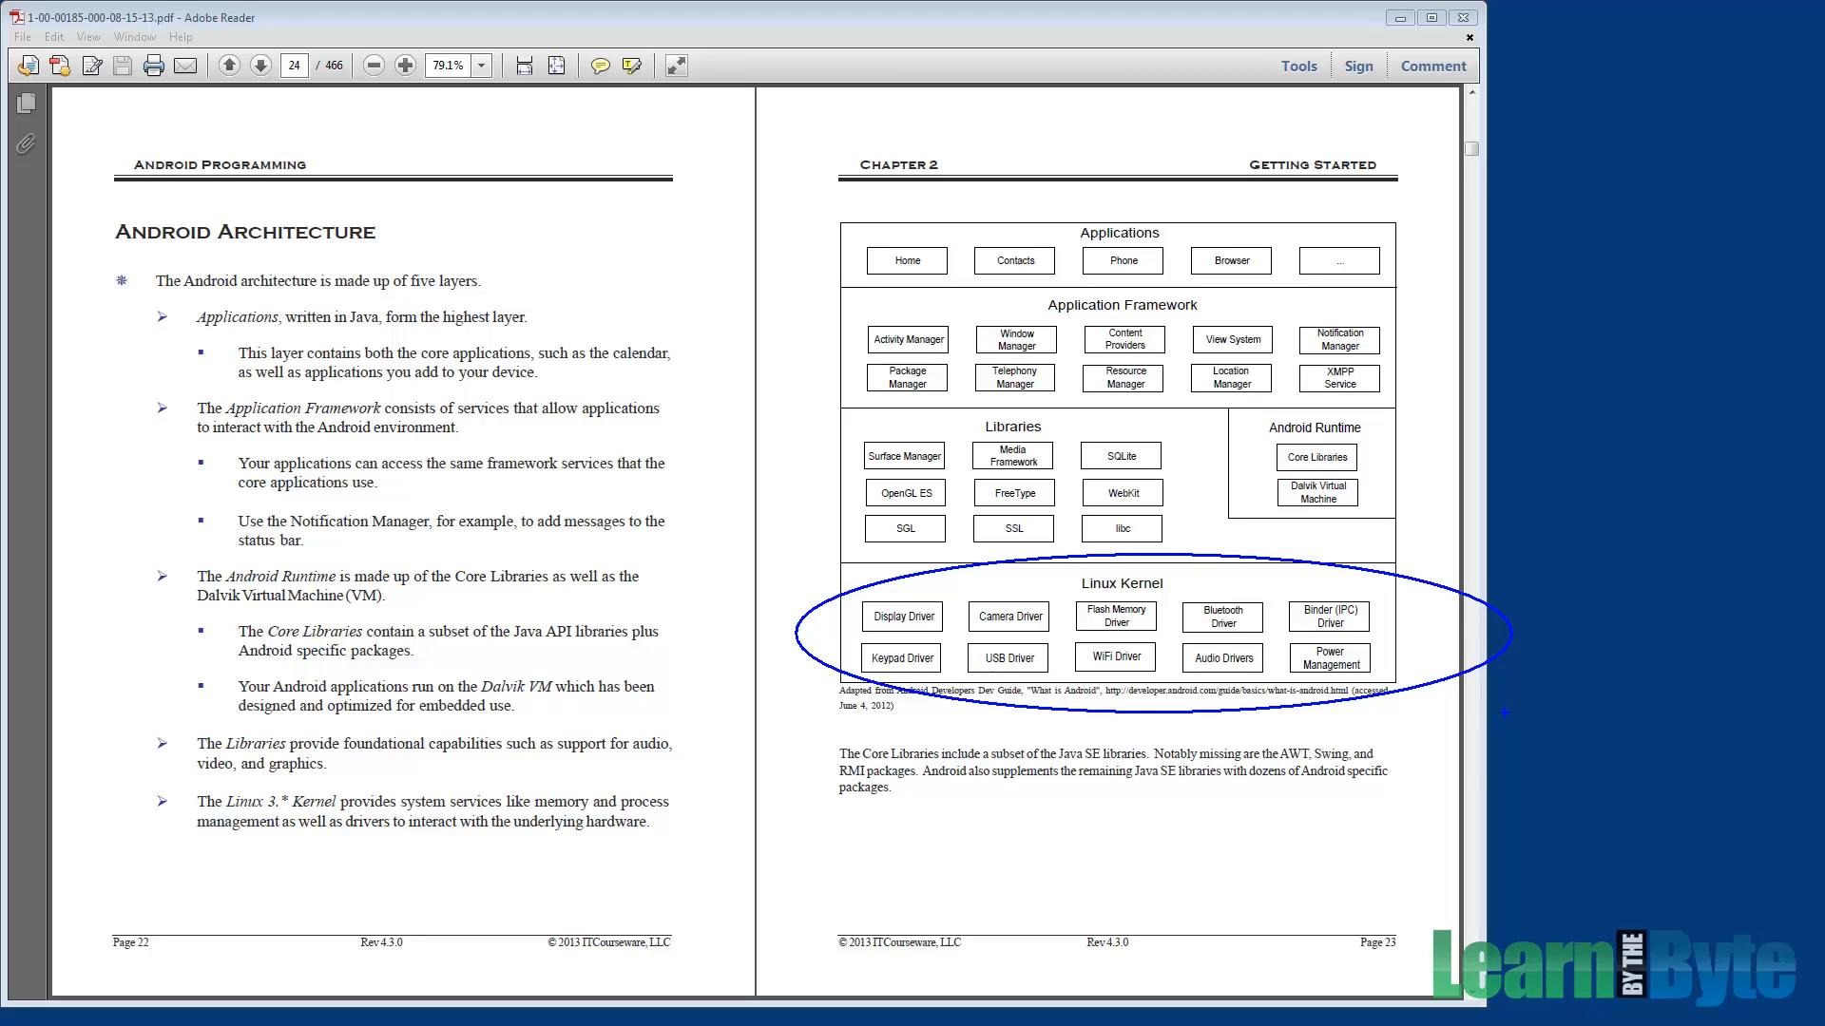
mouse_move(1132, 615)
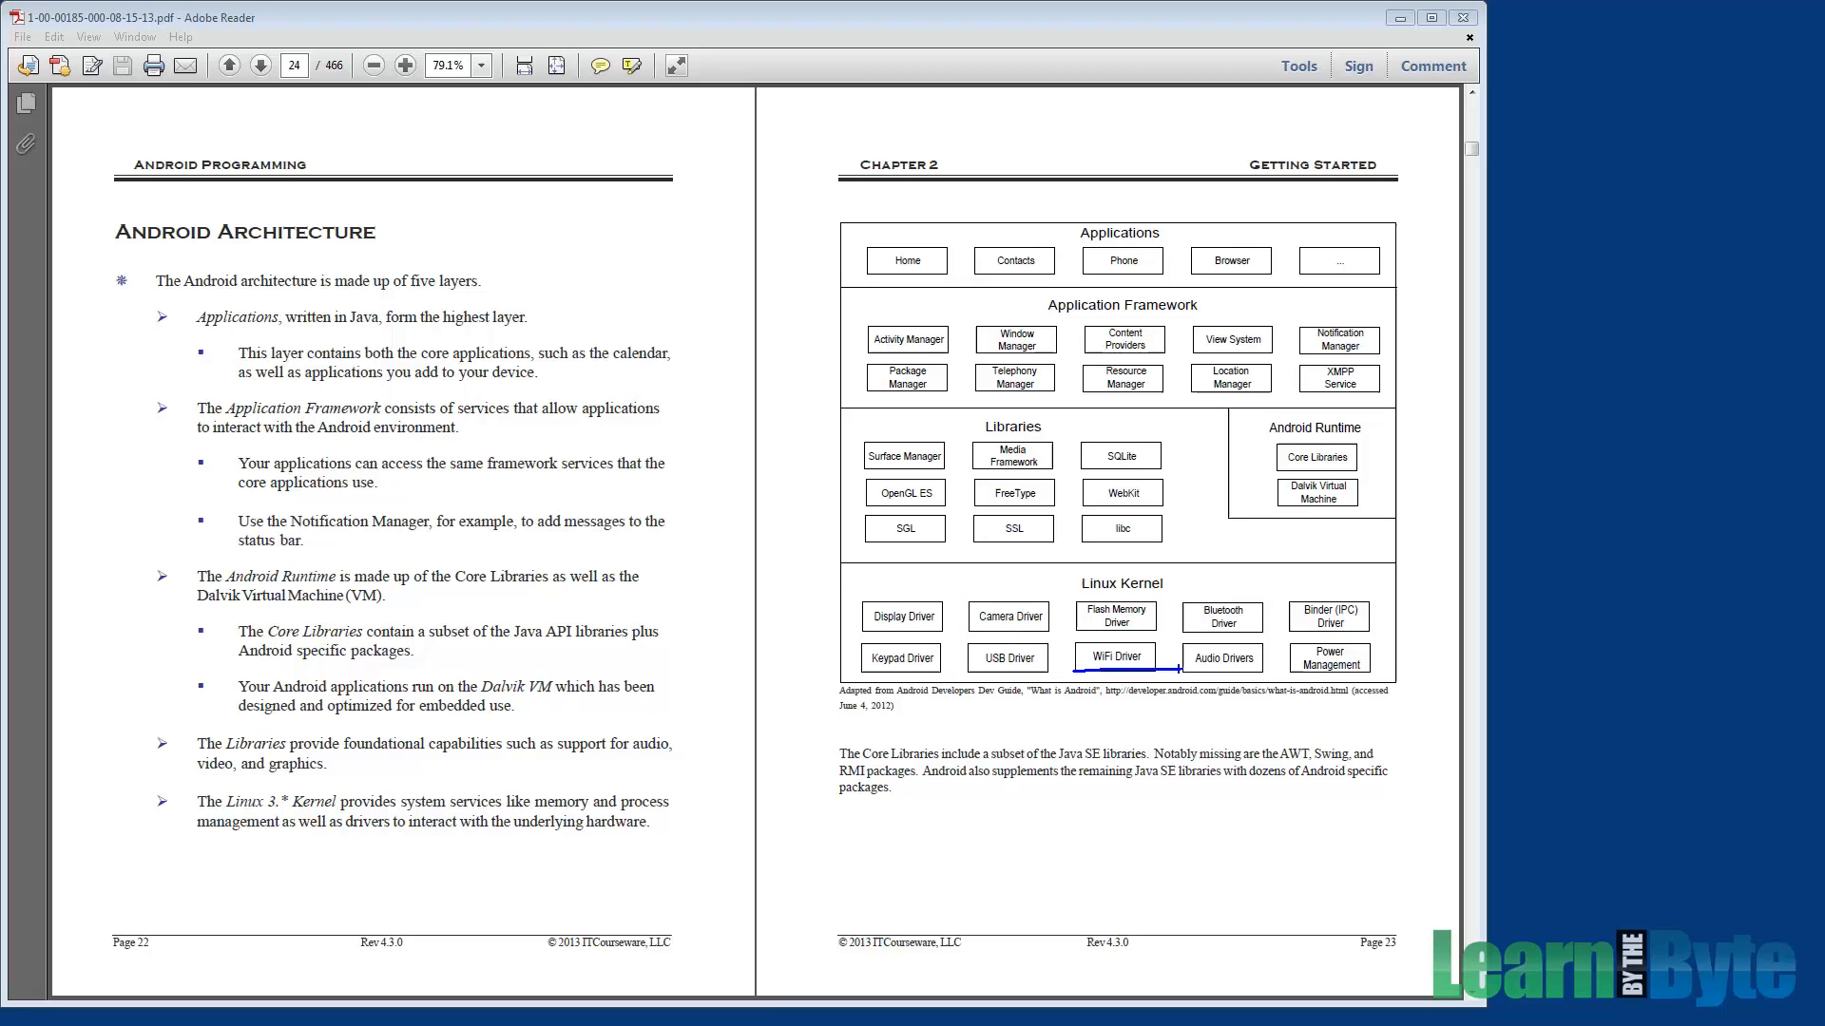
Step: Erase the circle and underline pen marks from the Linux Kernel drivers
drag(1177, 663, 1275, 600)
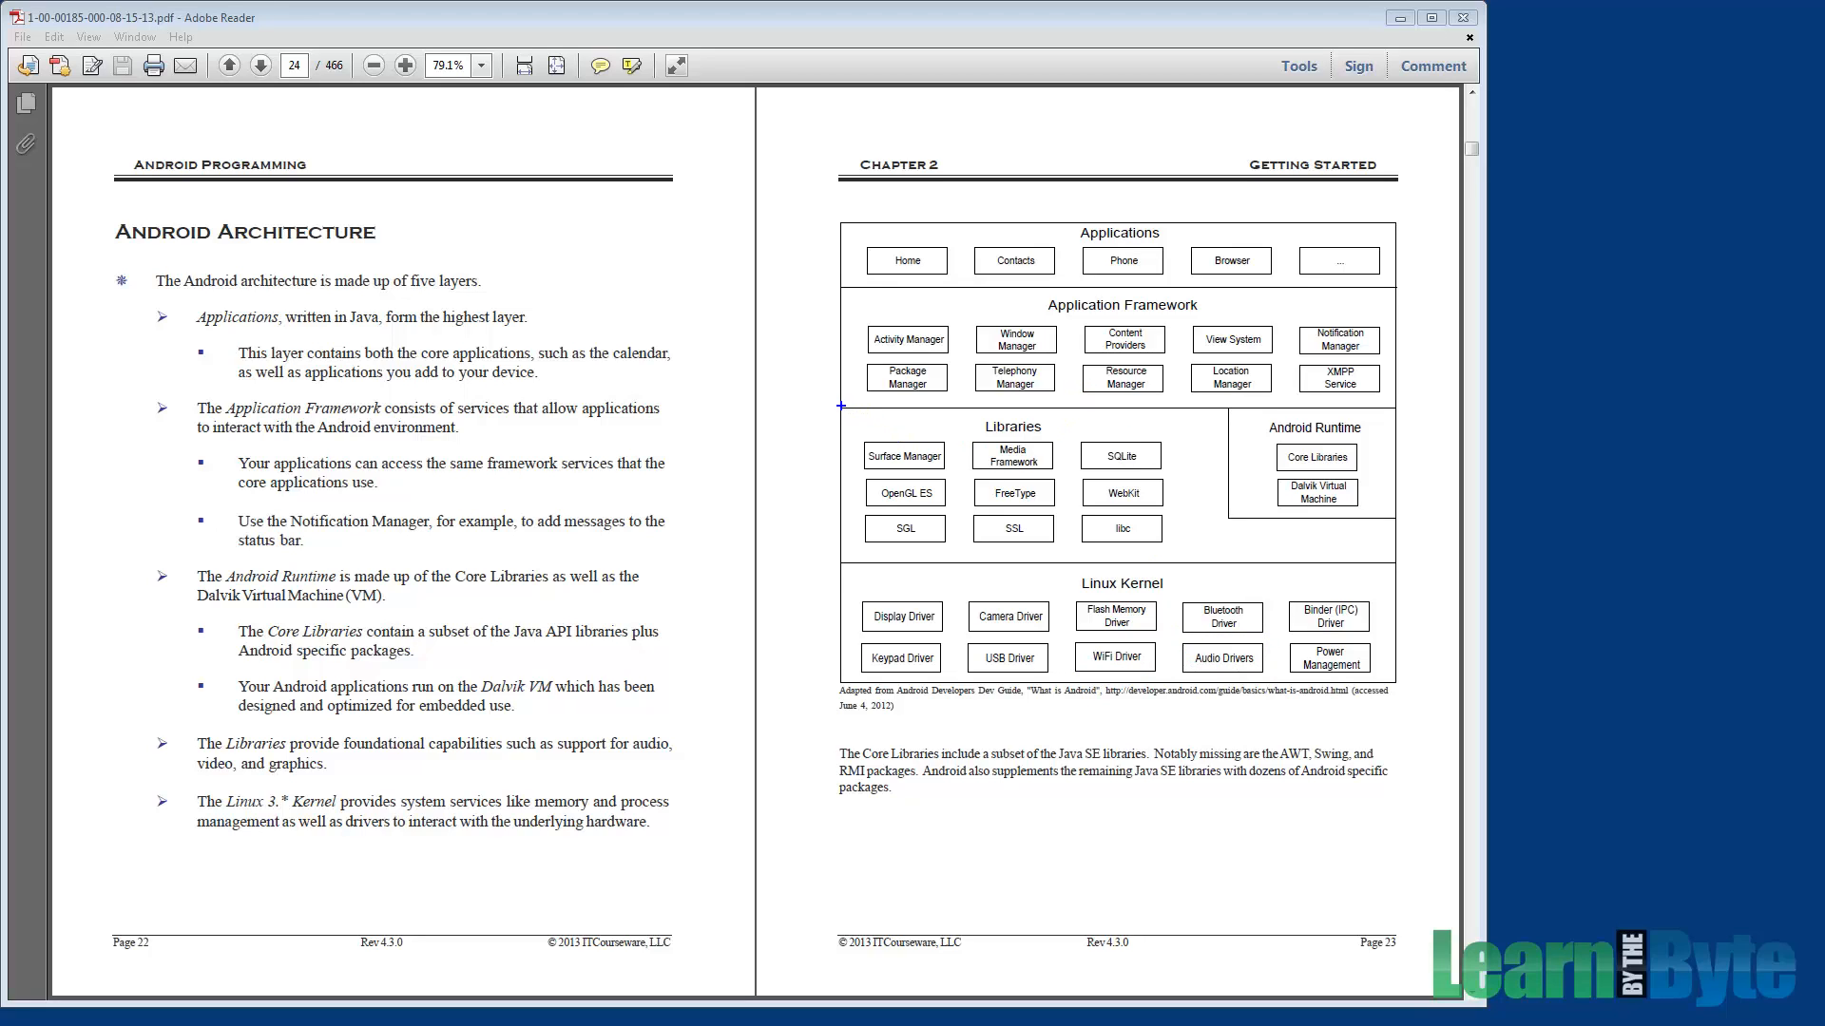
drag(838, 419, 1234, 582)
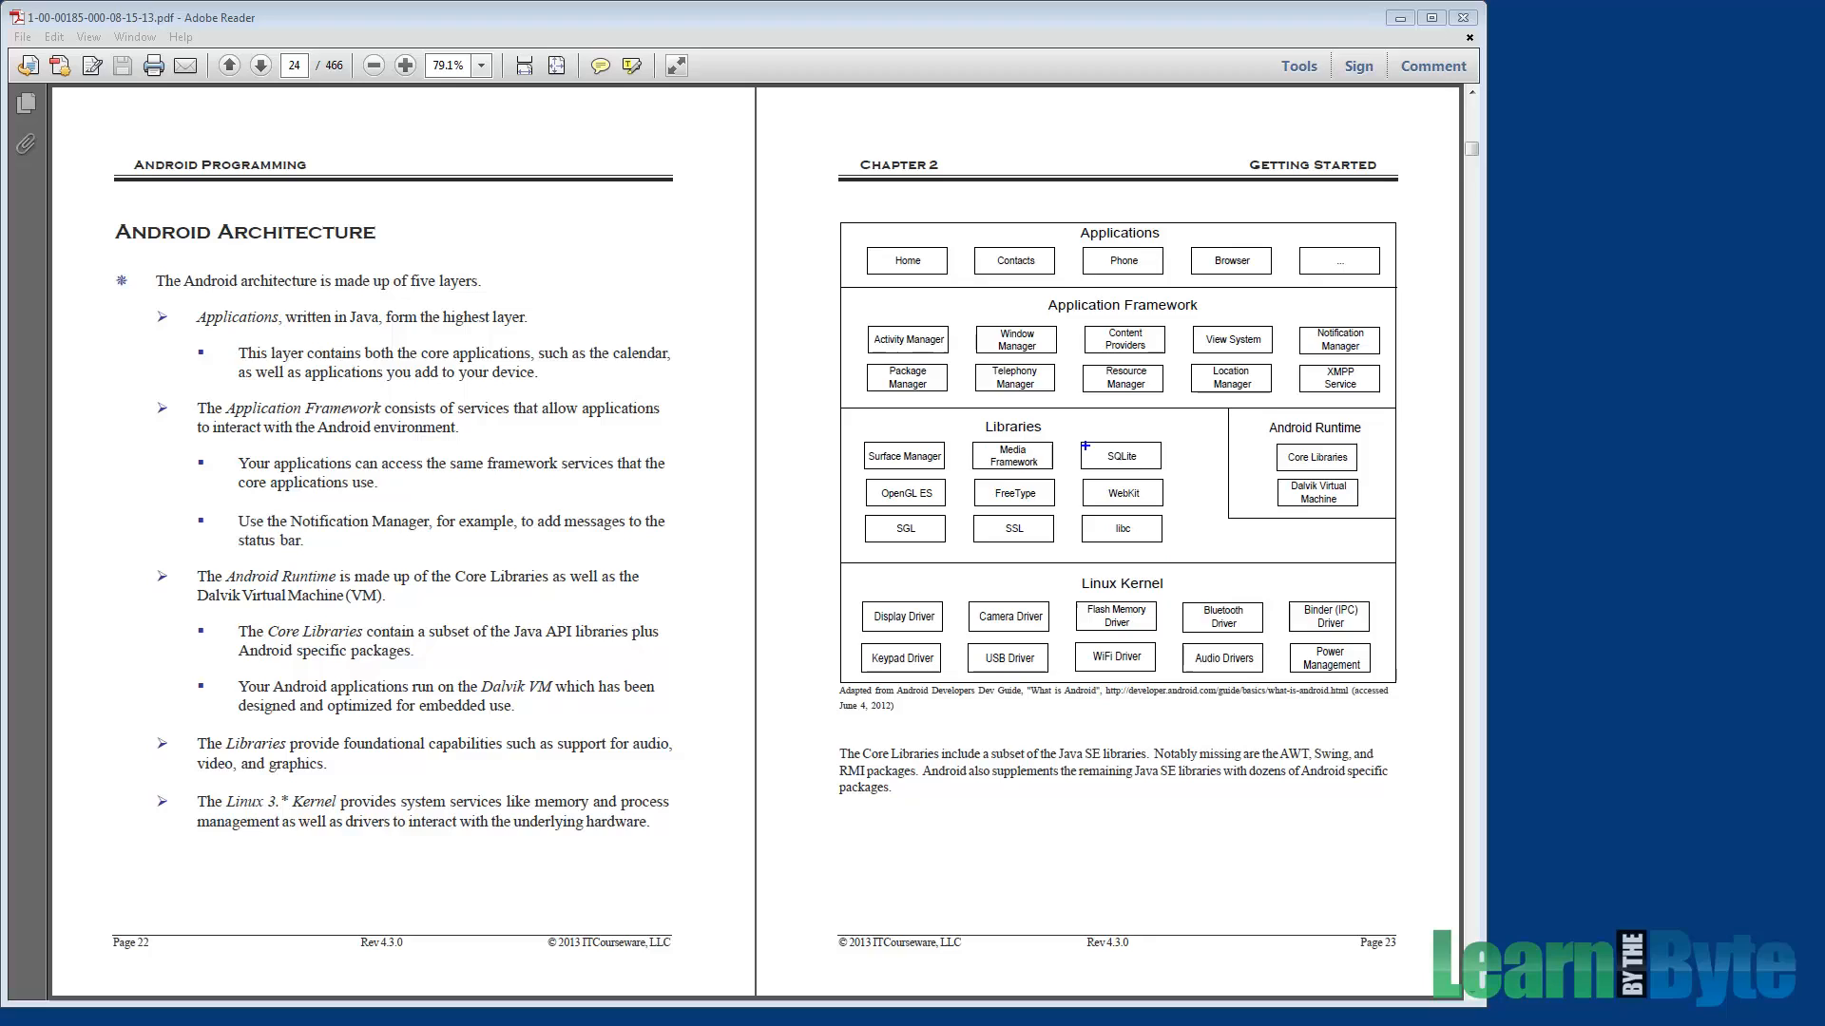
click(1121, 492)
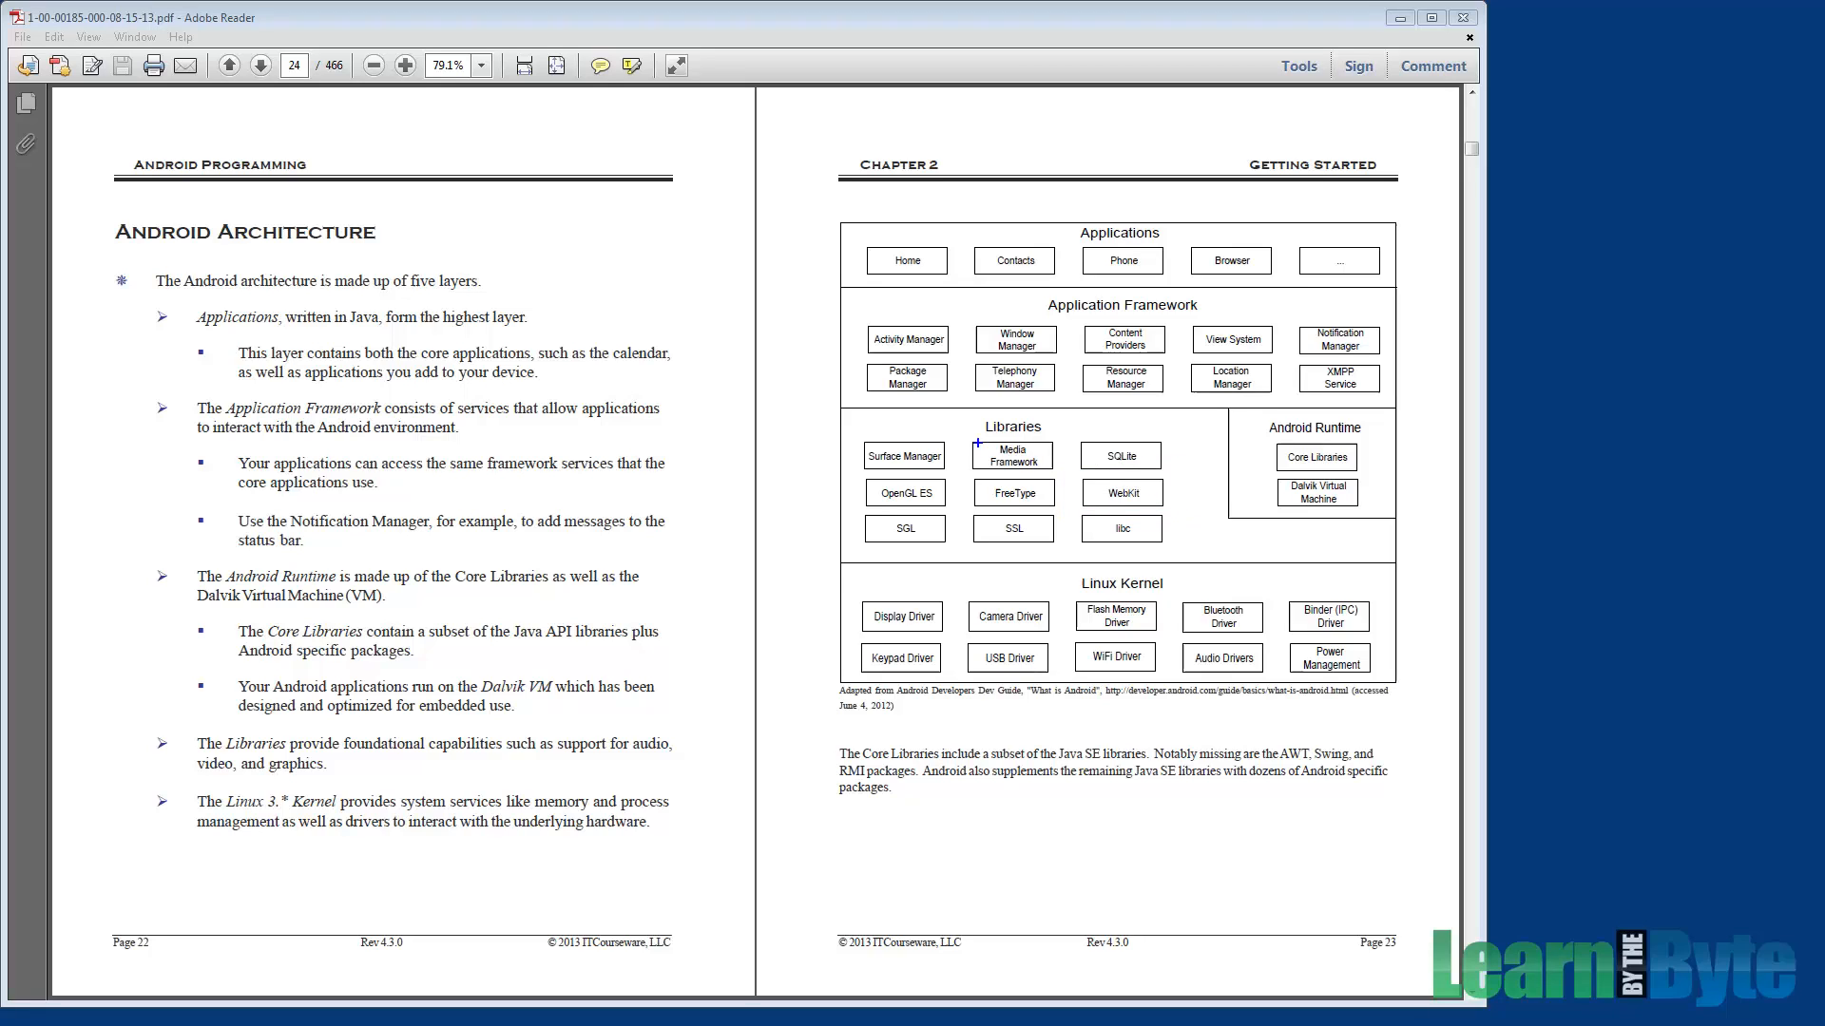
click(1011, 456)
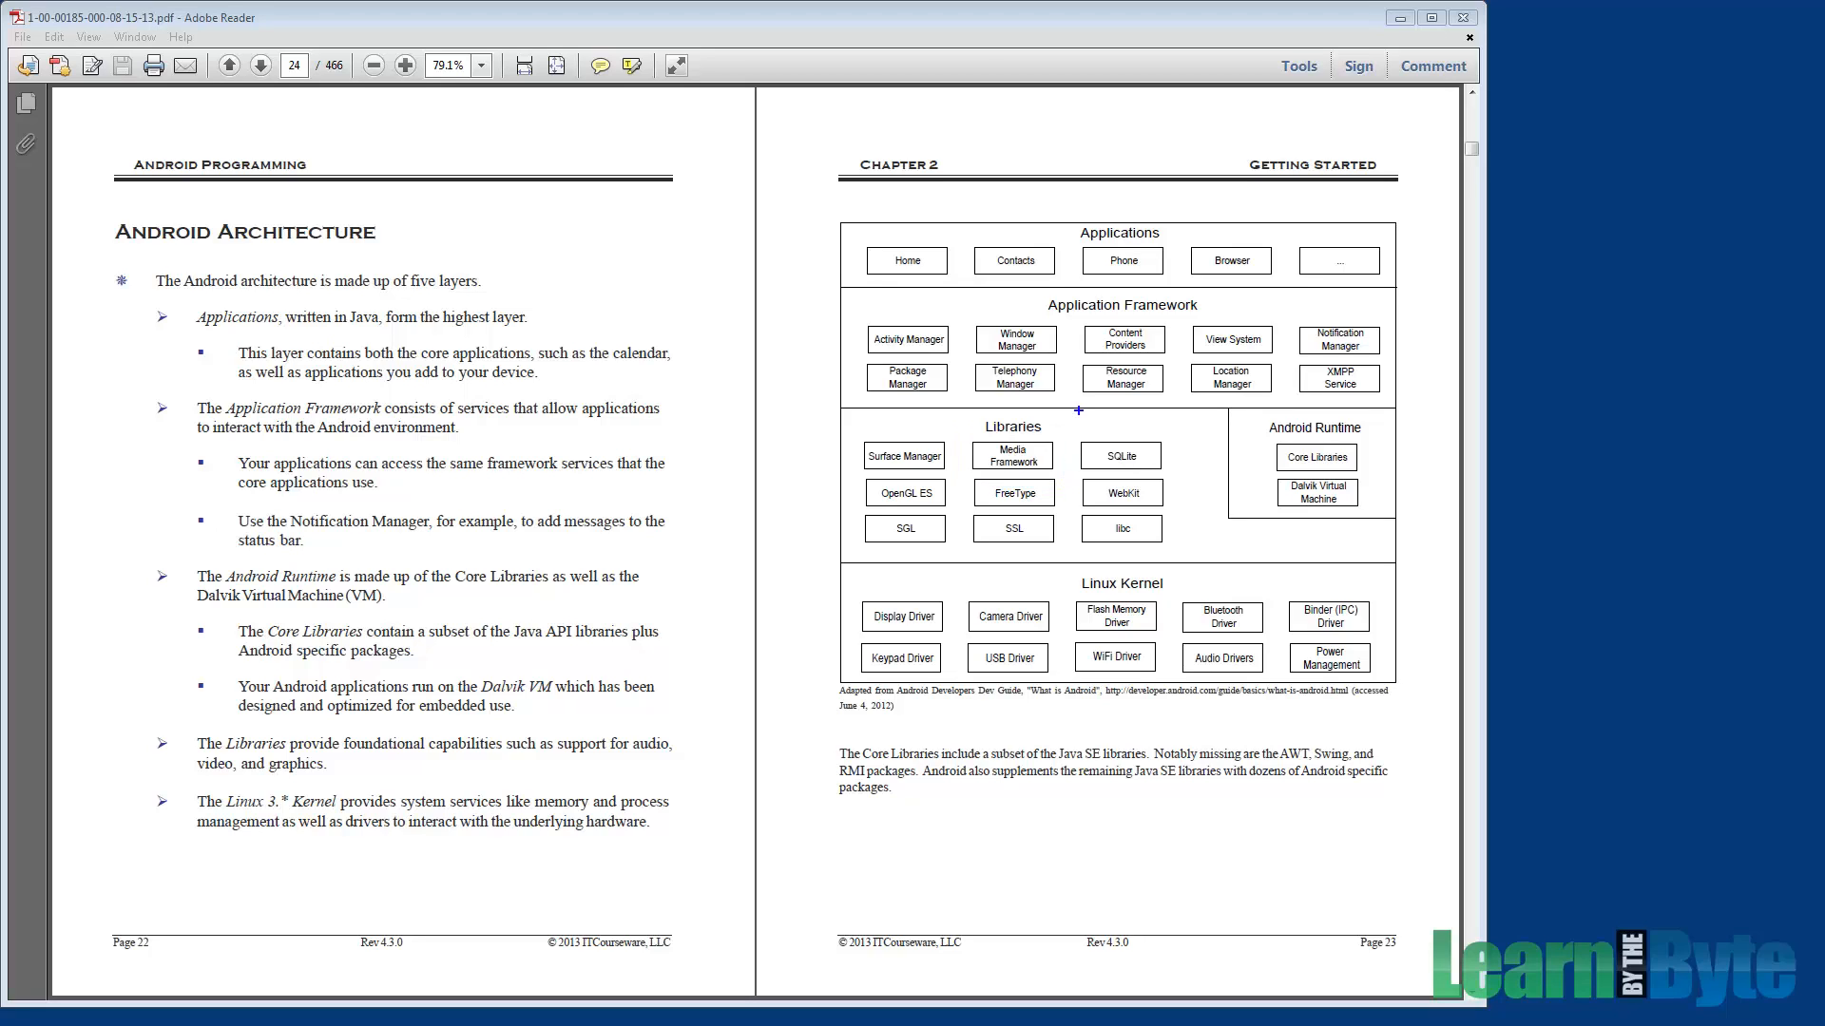
click(1120, 455)
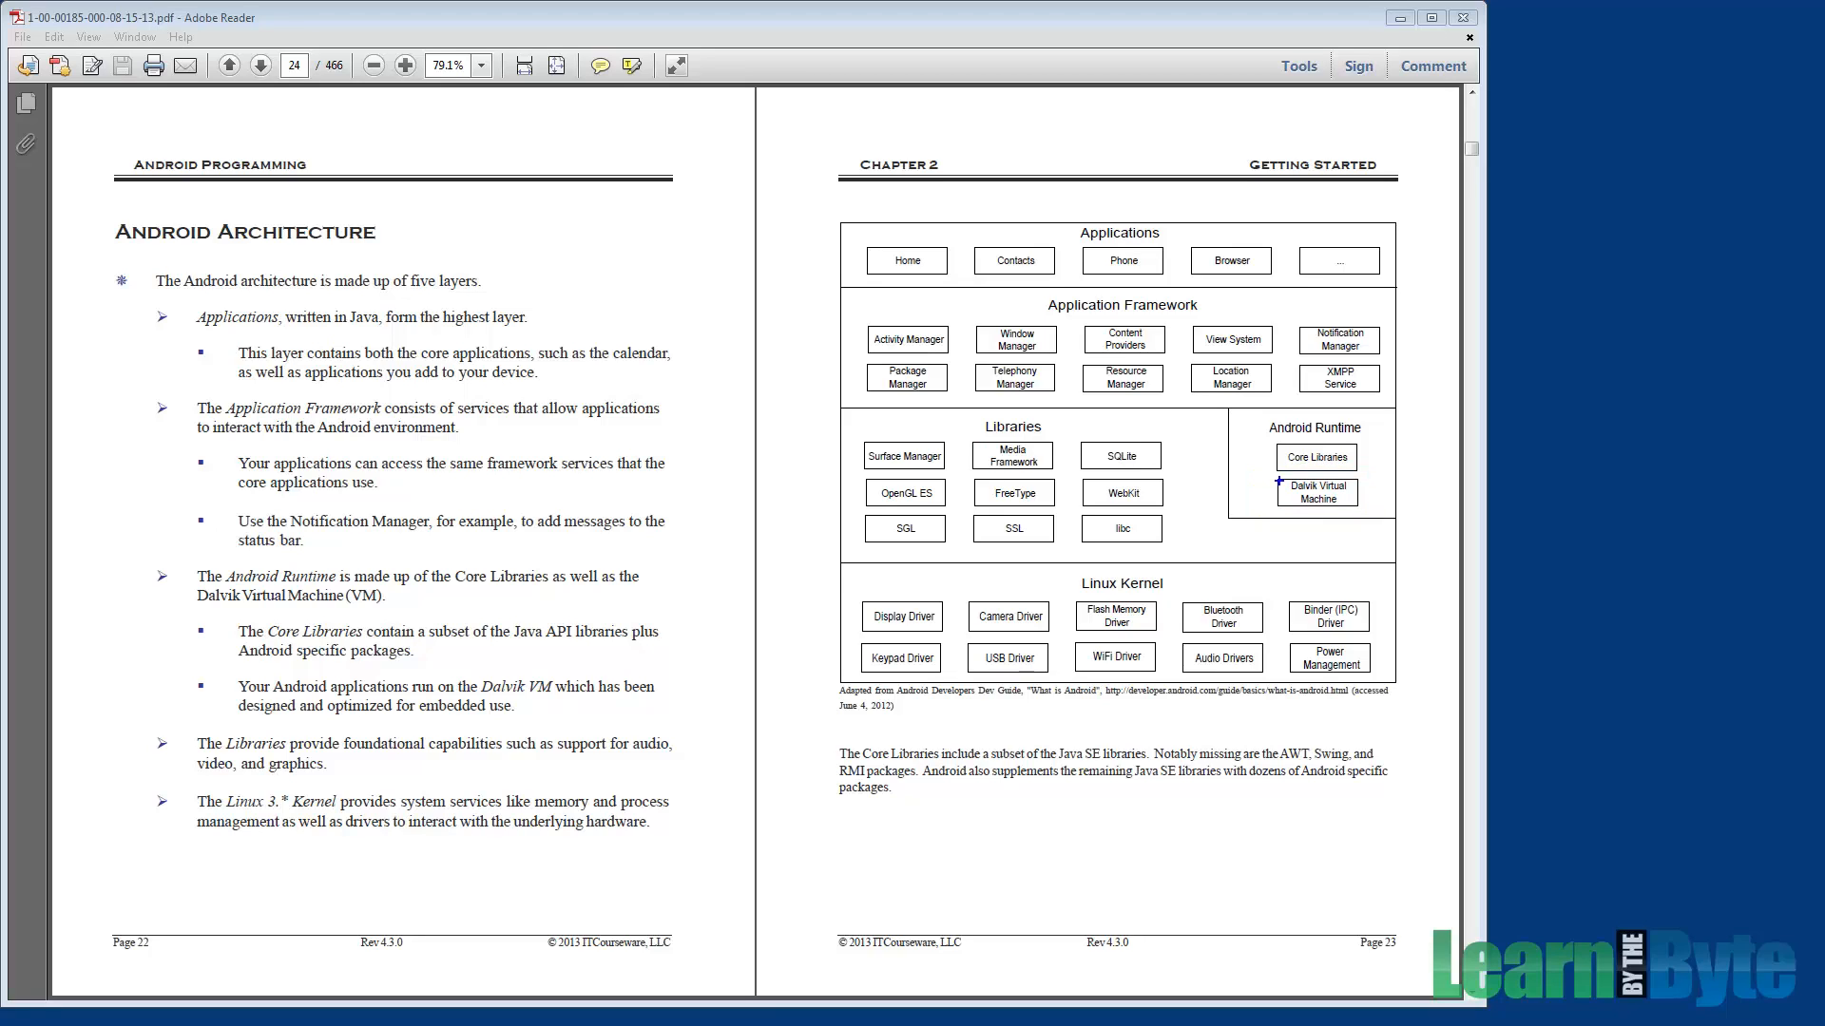
click(1316, 456)
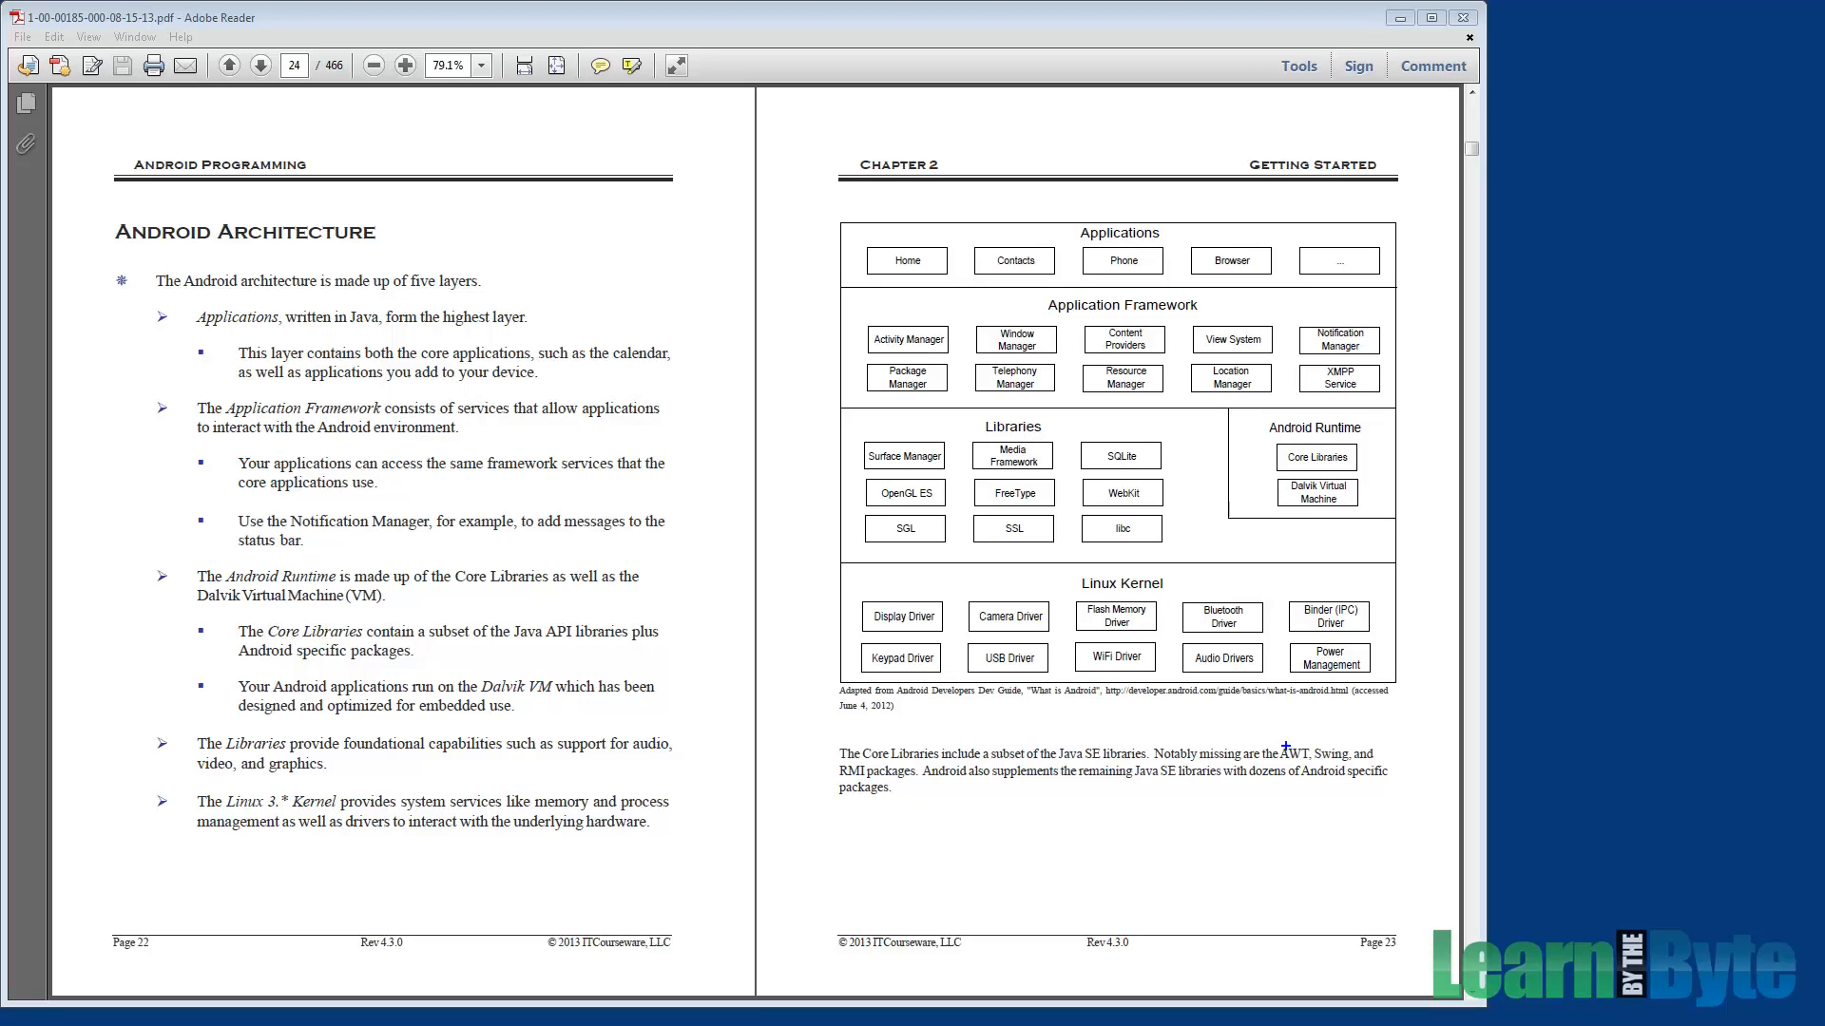
Step: Draw a box around the word 'AWT' in the Core Libraries note
double_click(1292, 754)
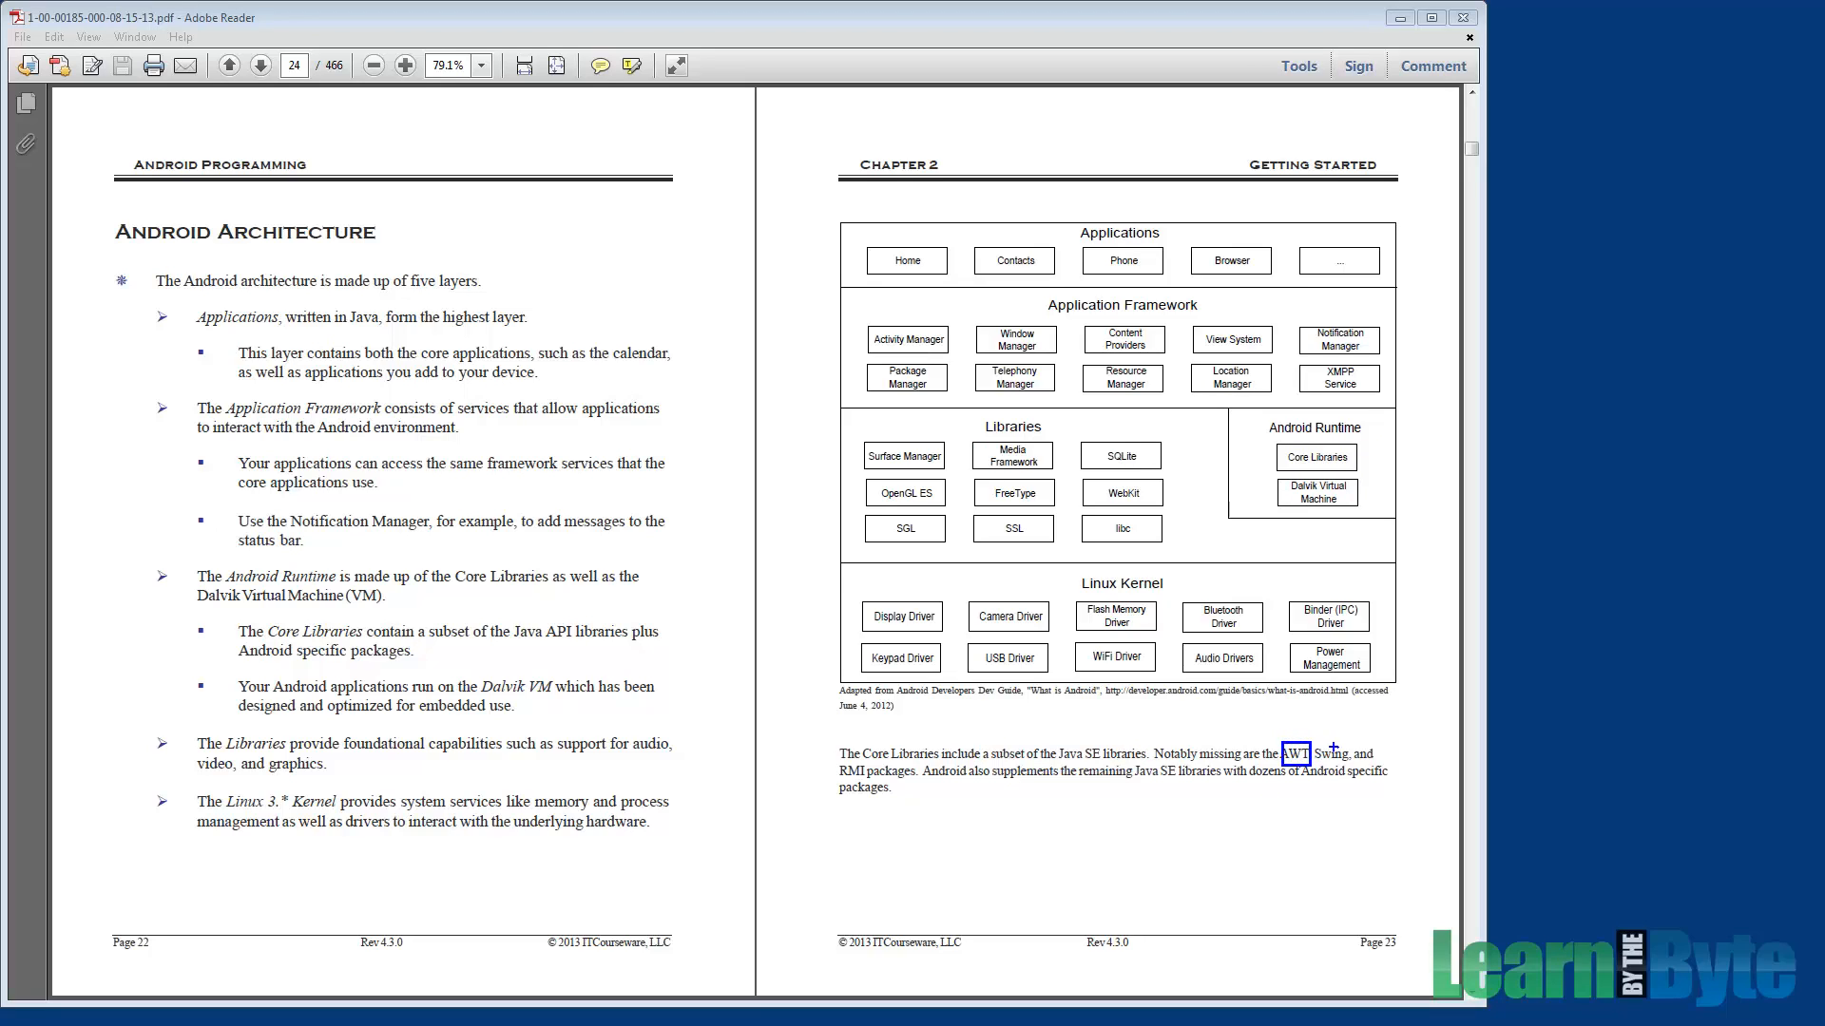
mouse_move(1227, 779)
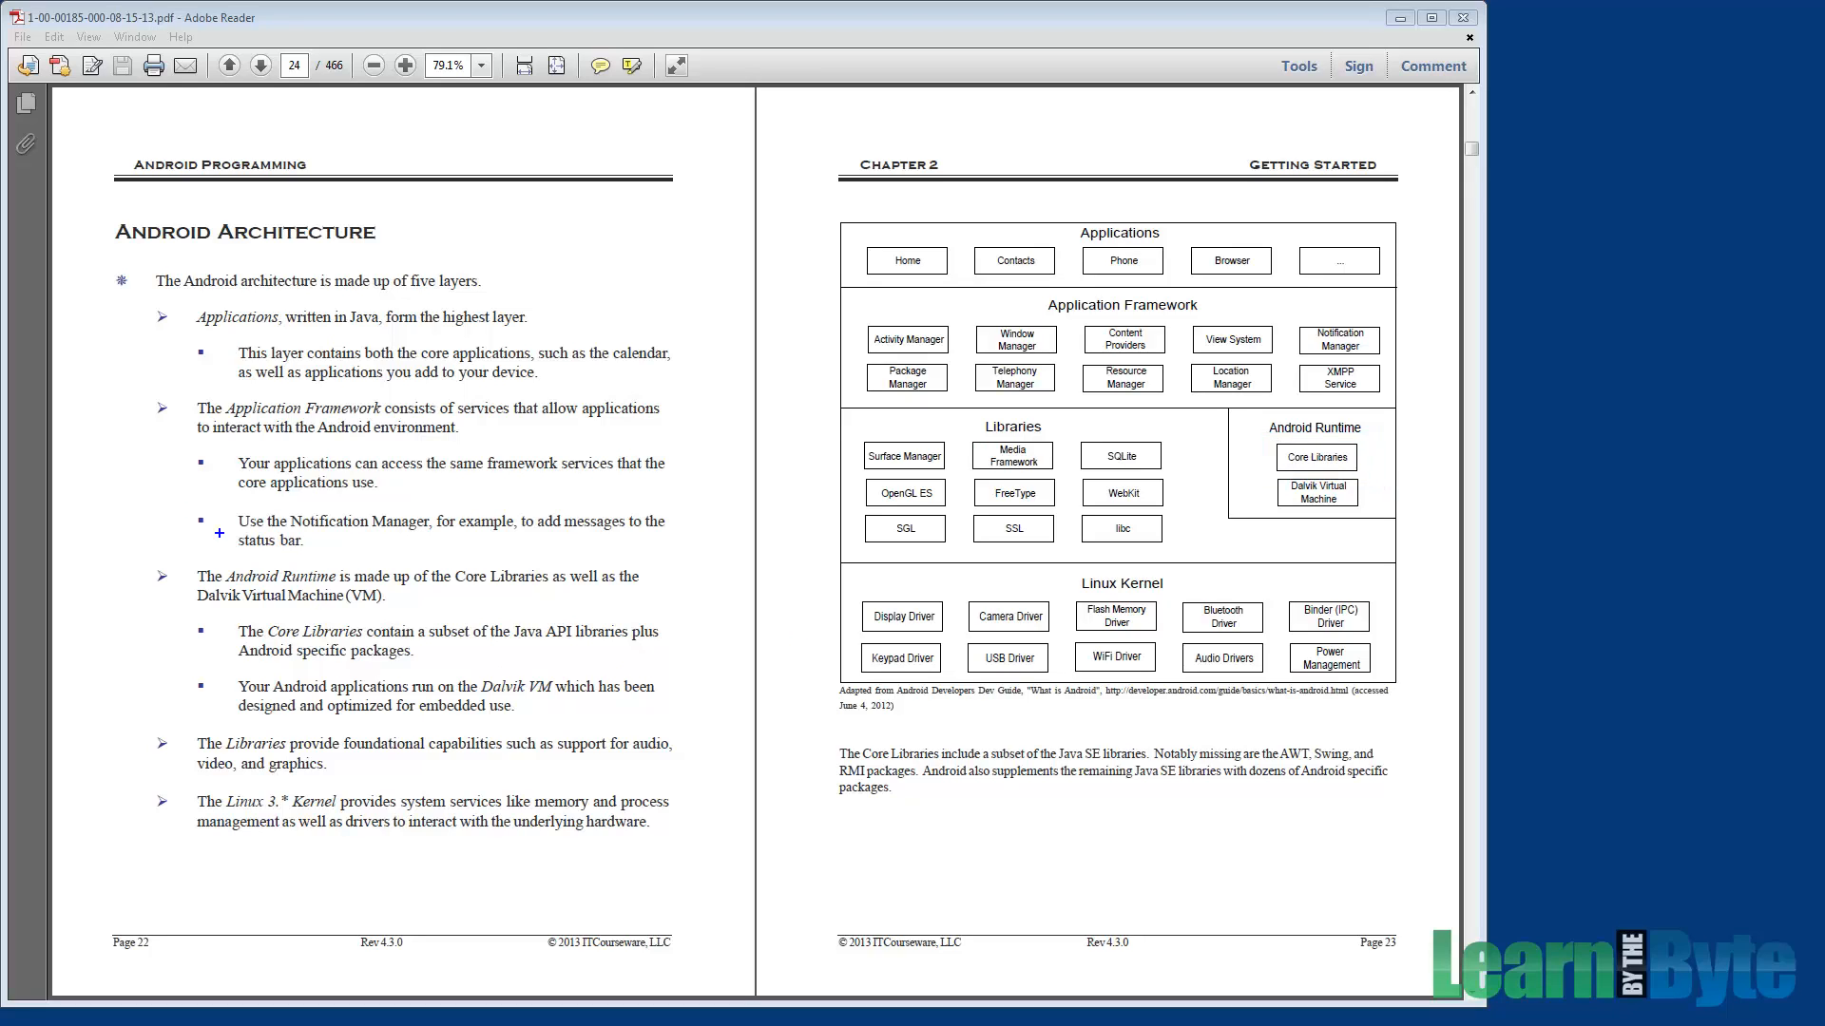
mouse_move(177, 451)
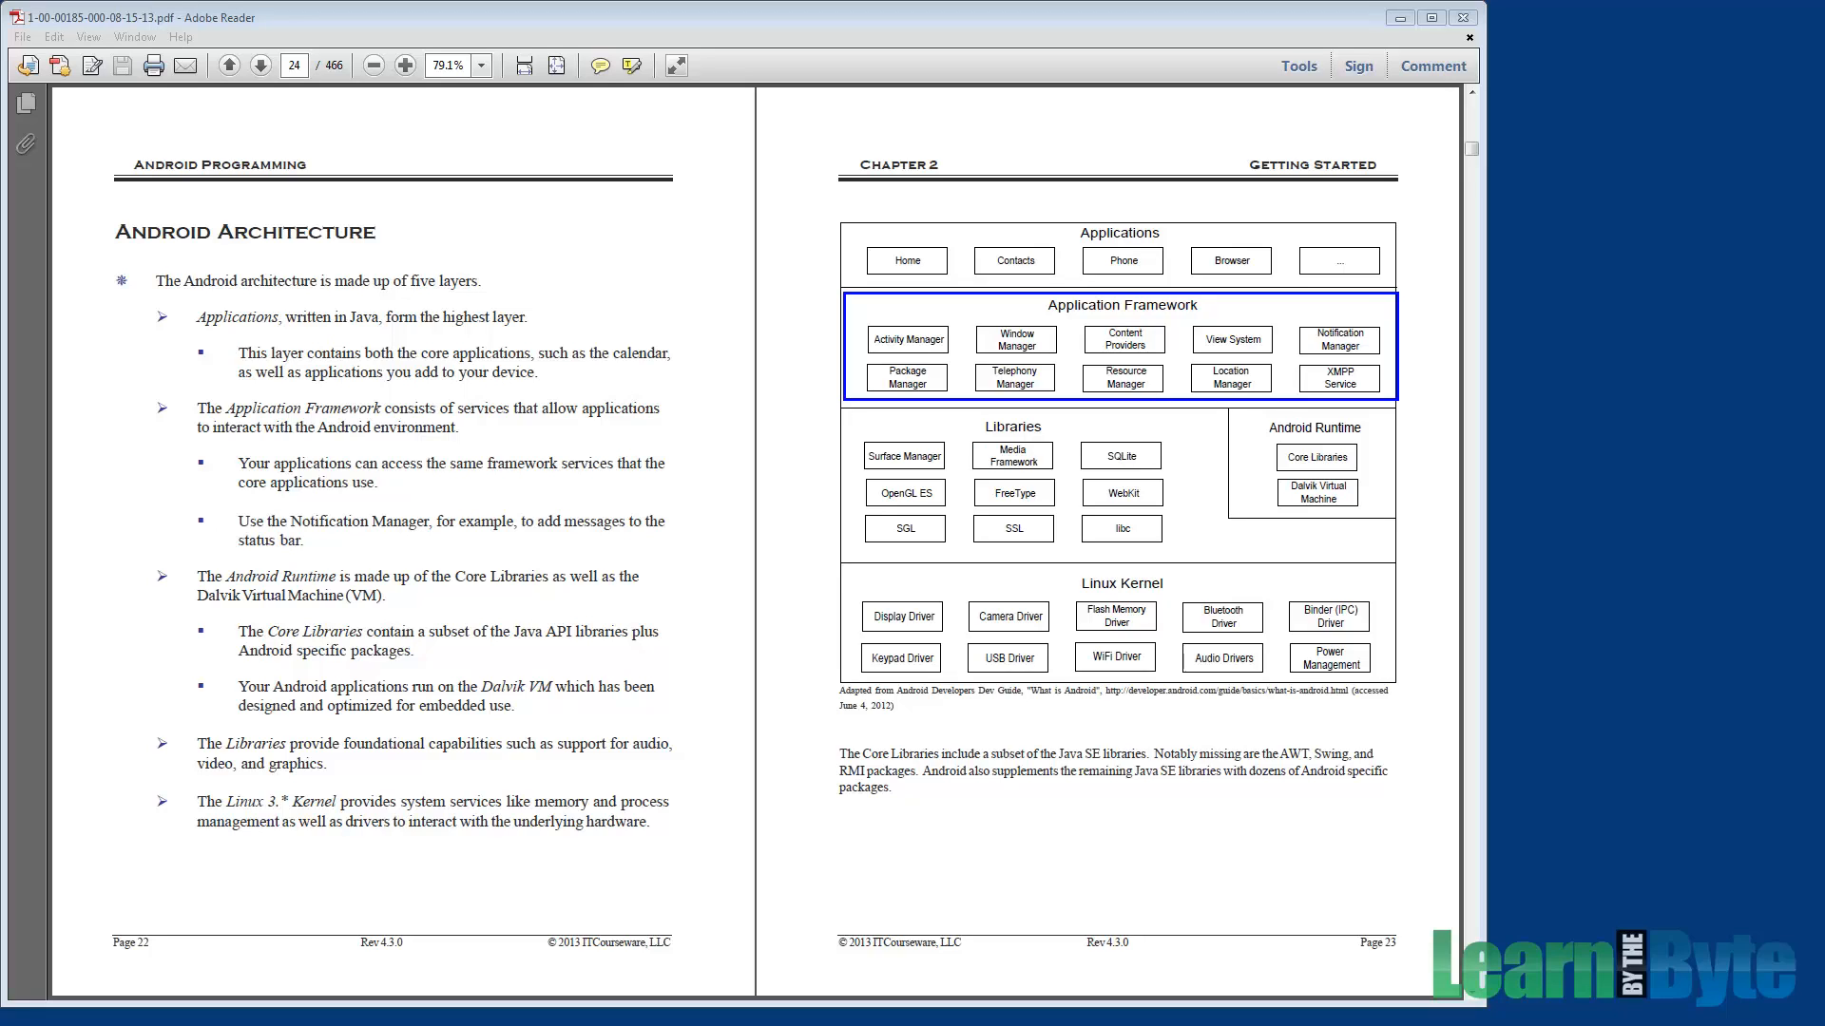
Step: Clear the Application Framework box, then drag the pen across the manager boxes
click(1316, 456)
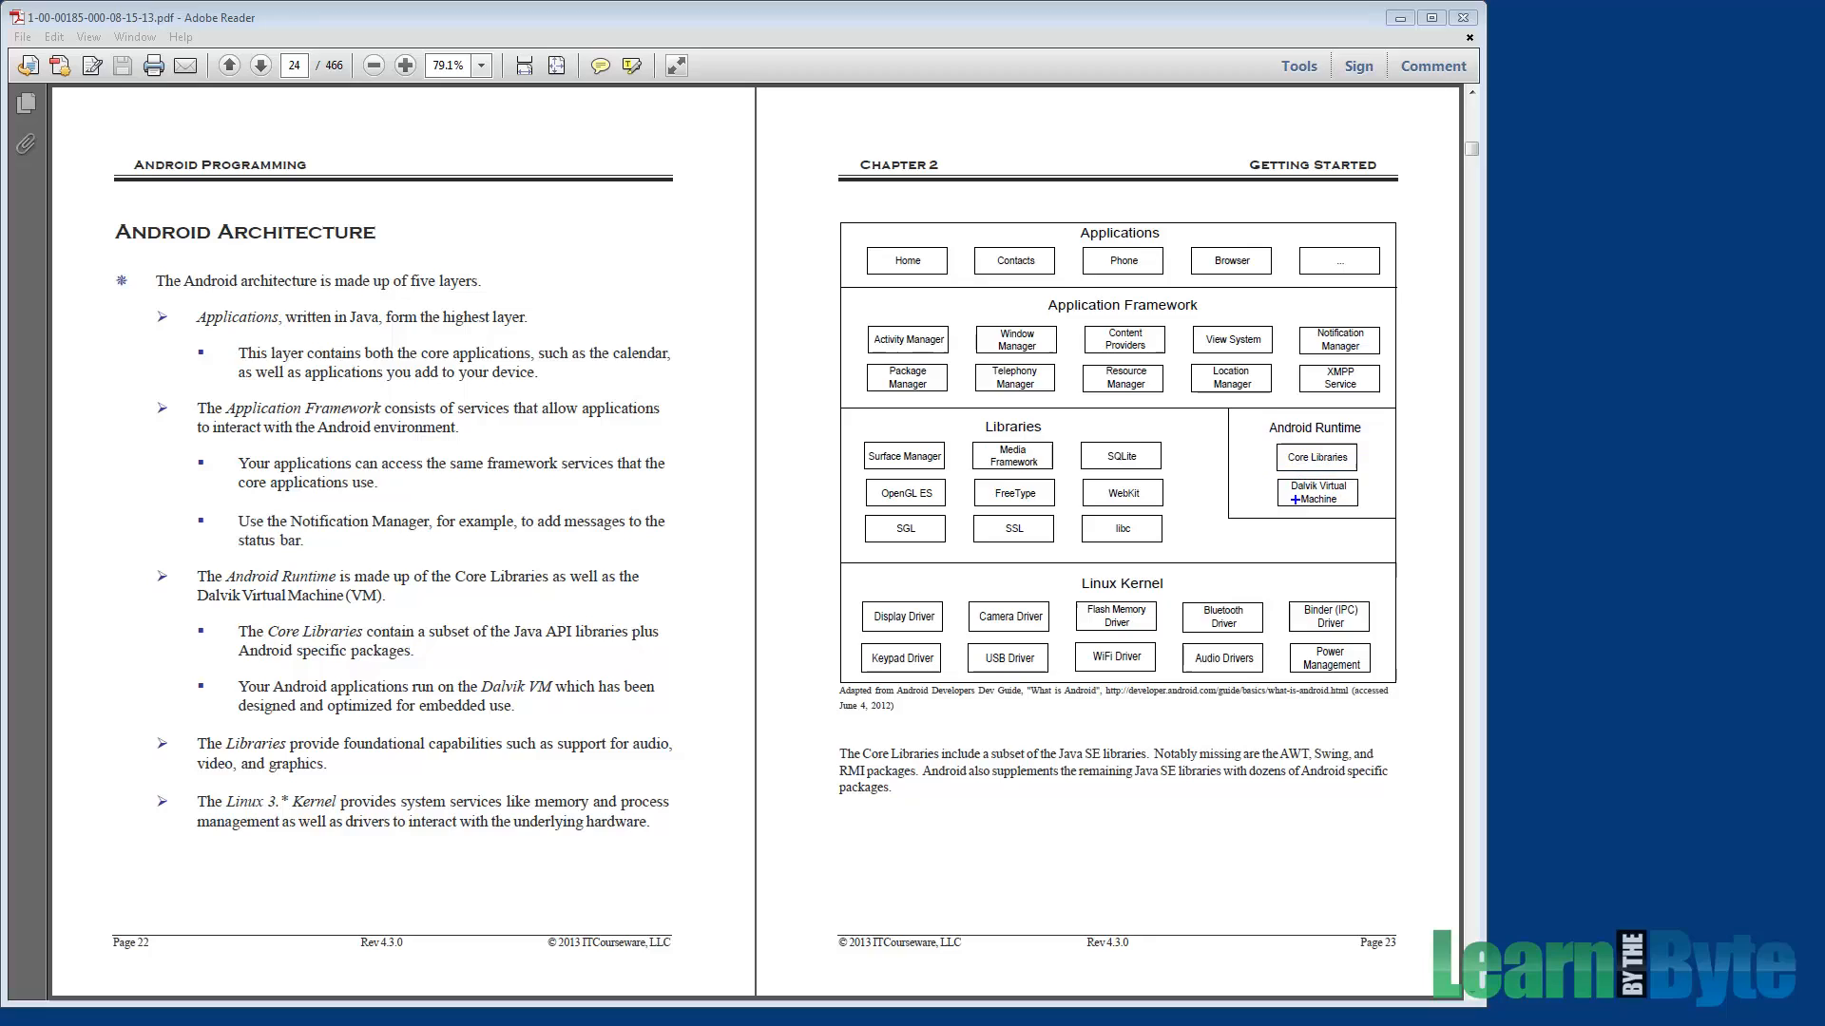
click(1317, 493)
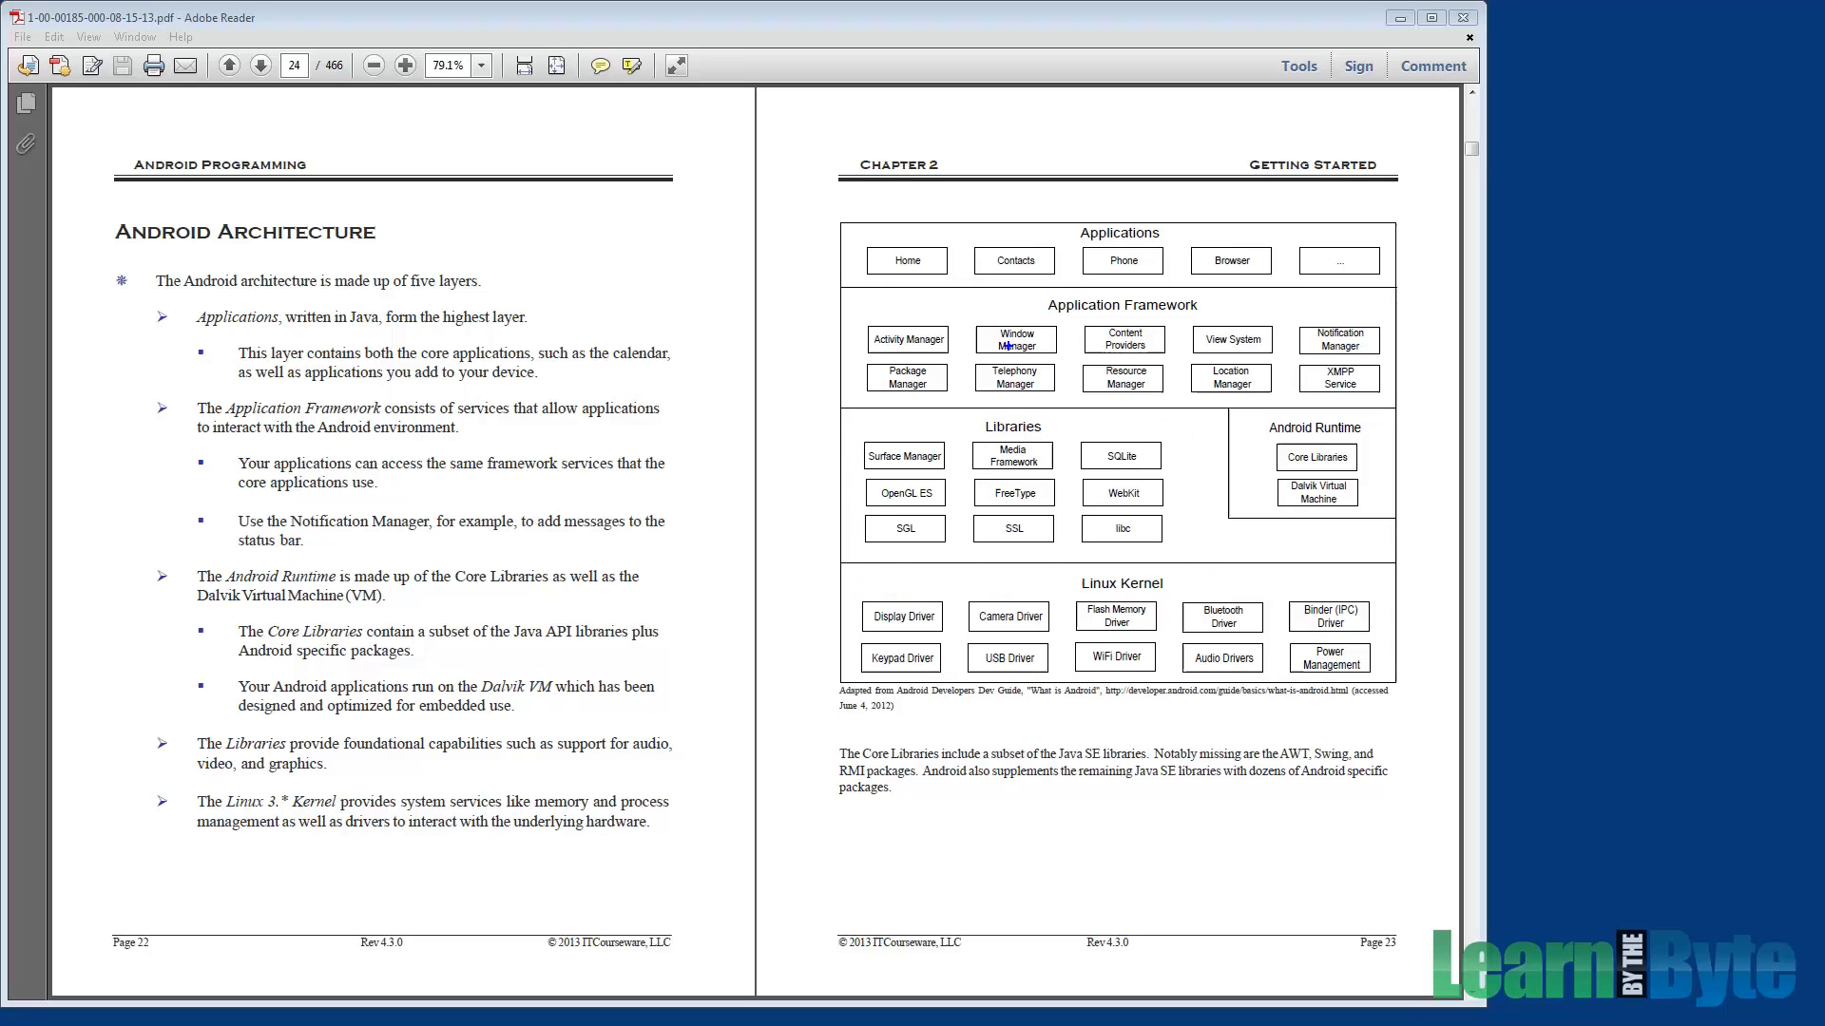
drag(870, 311, 1457, 415)
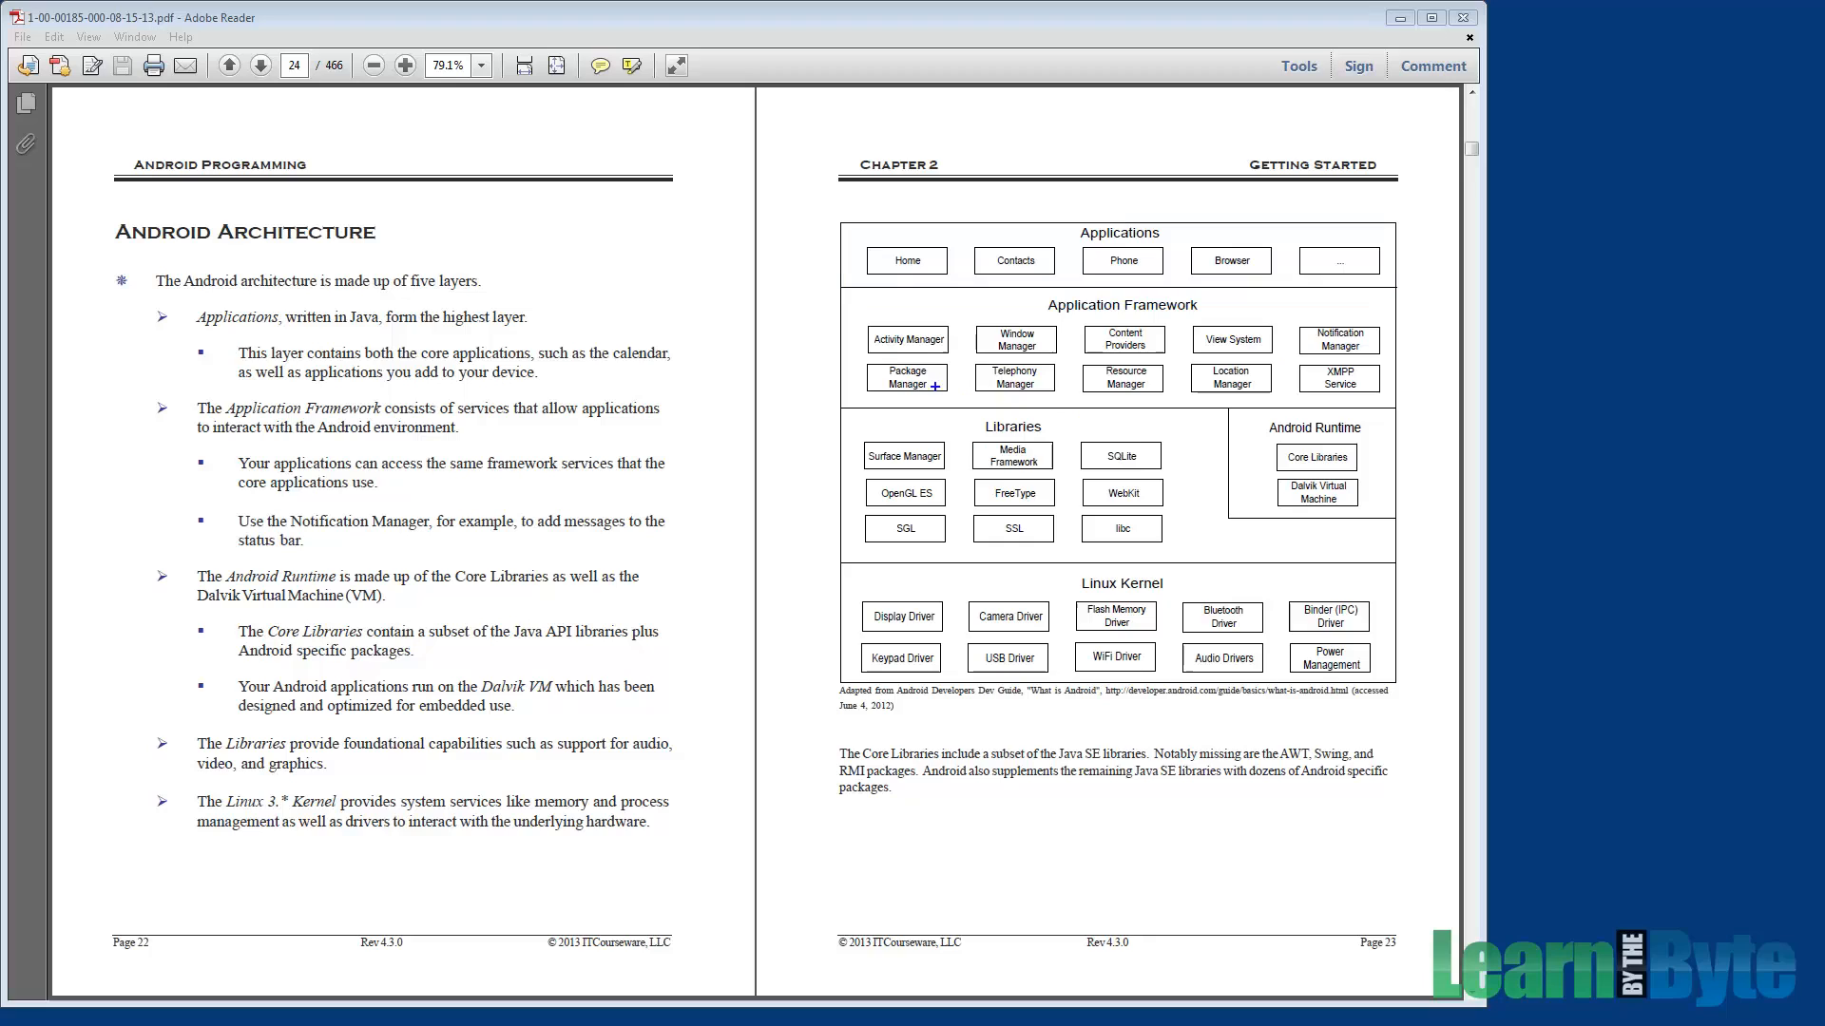
mouse_move(881, 354)
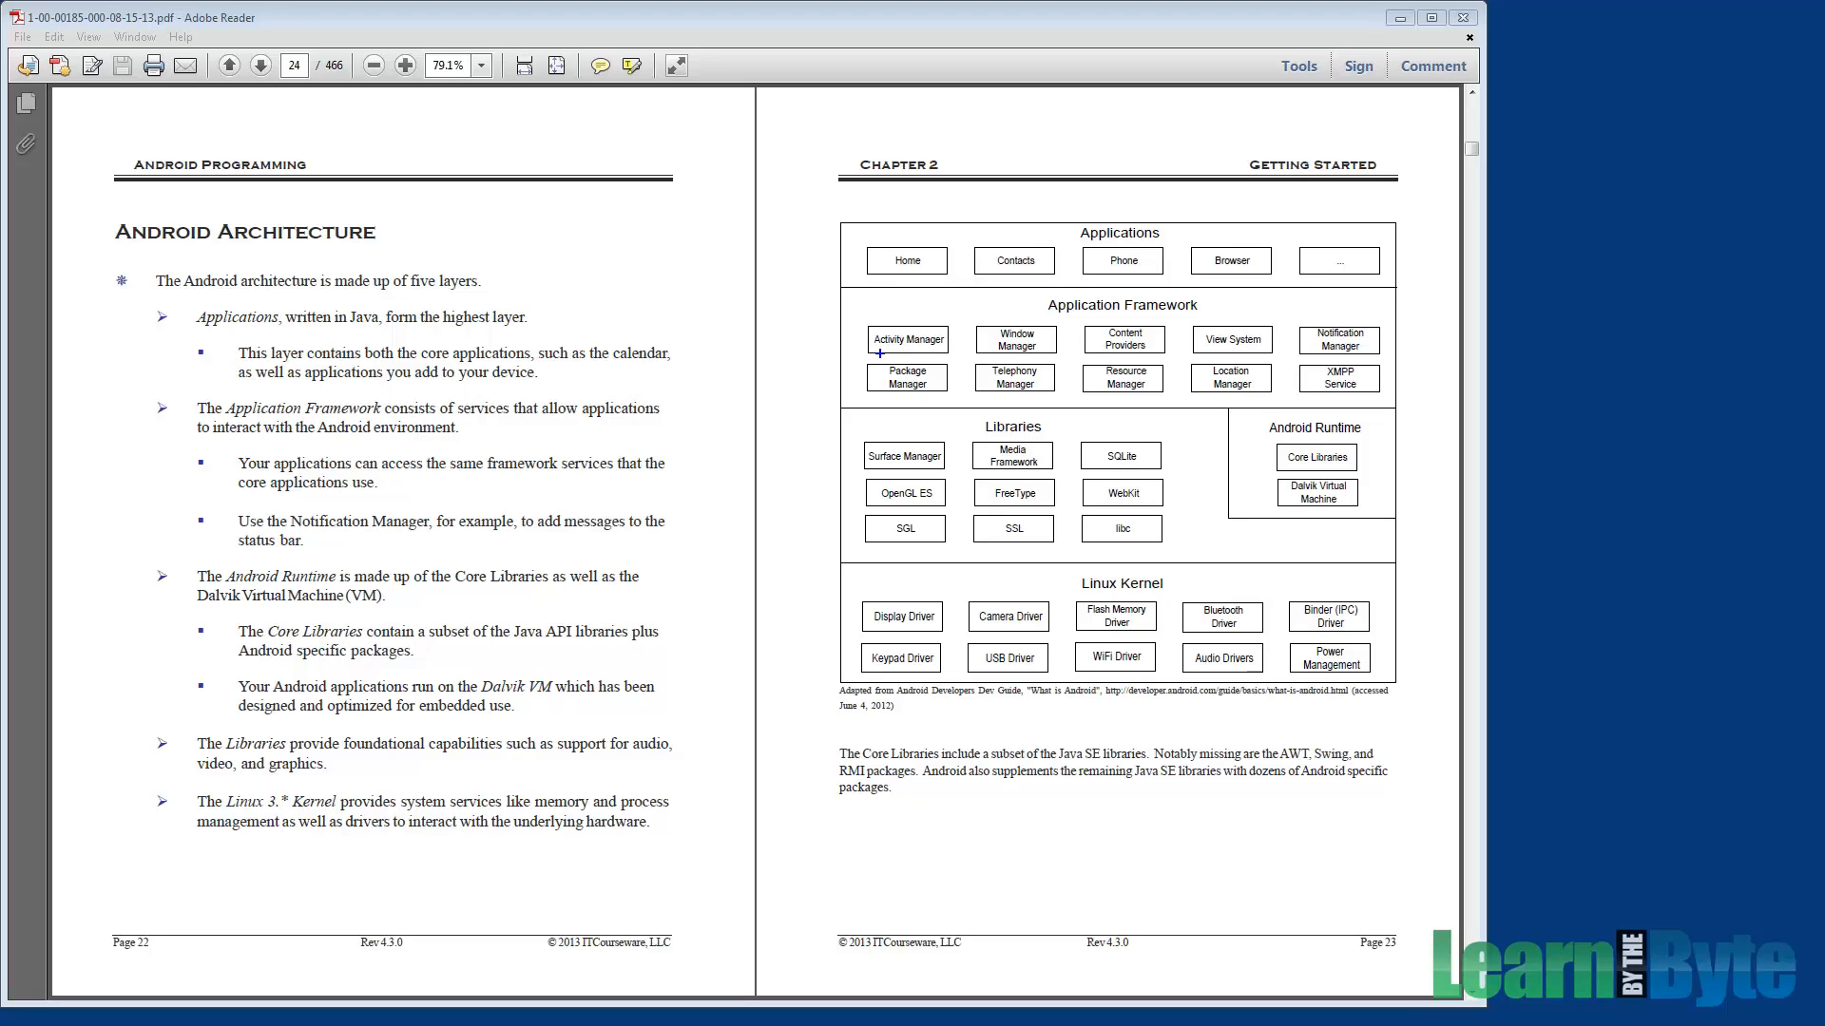
mouse_move(1207, 364)
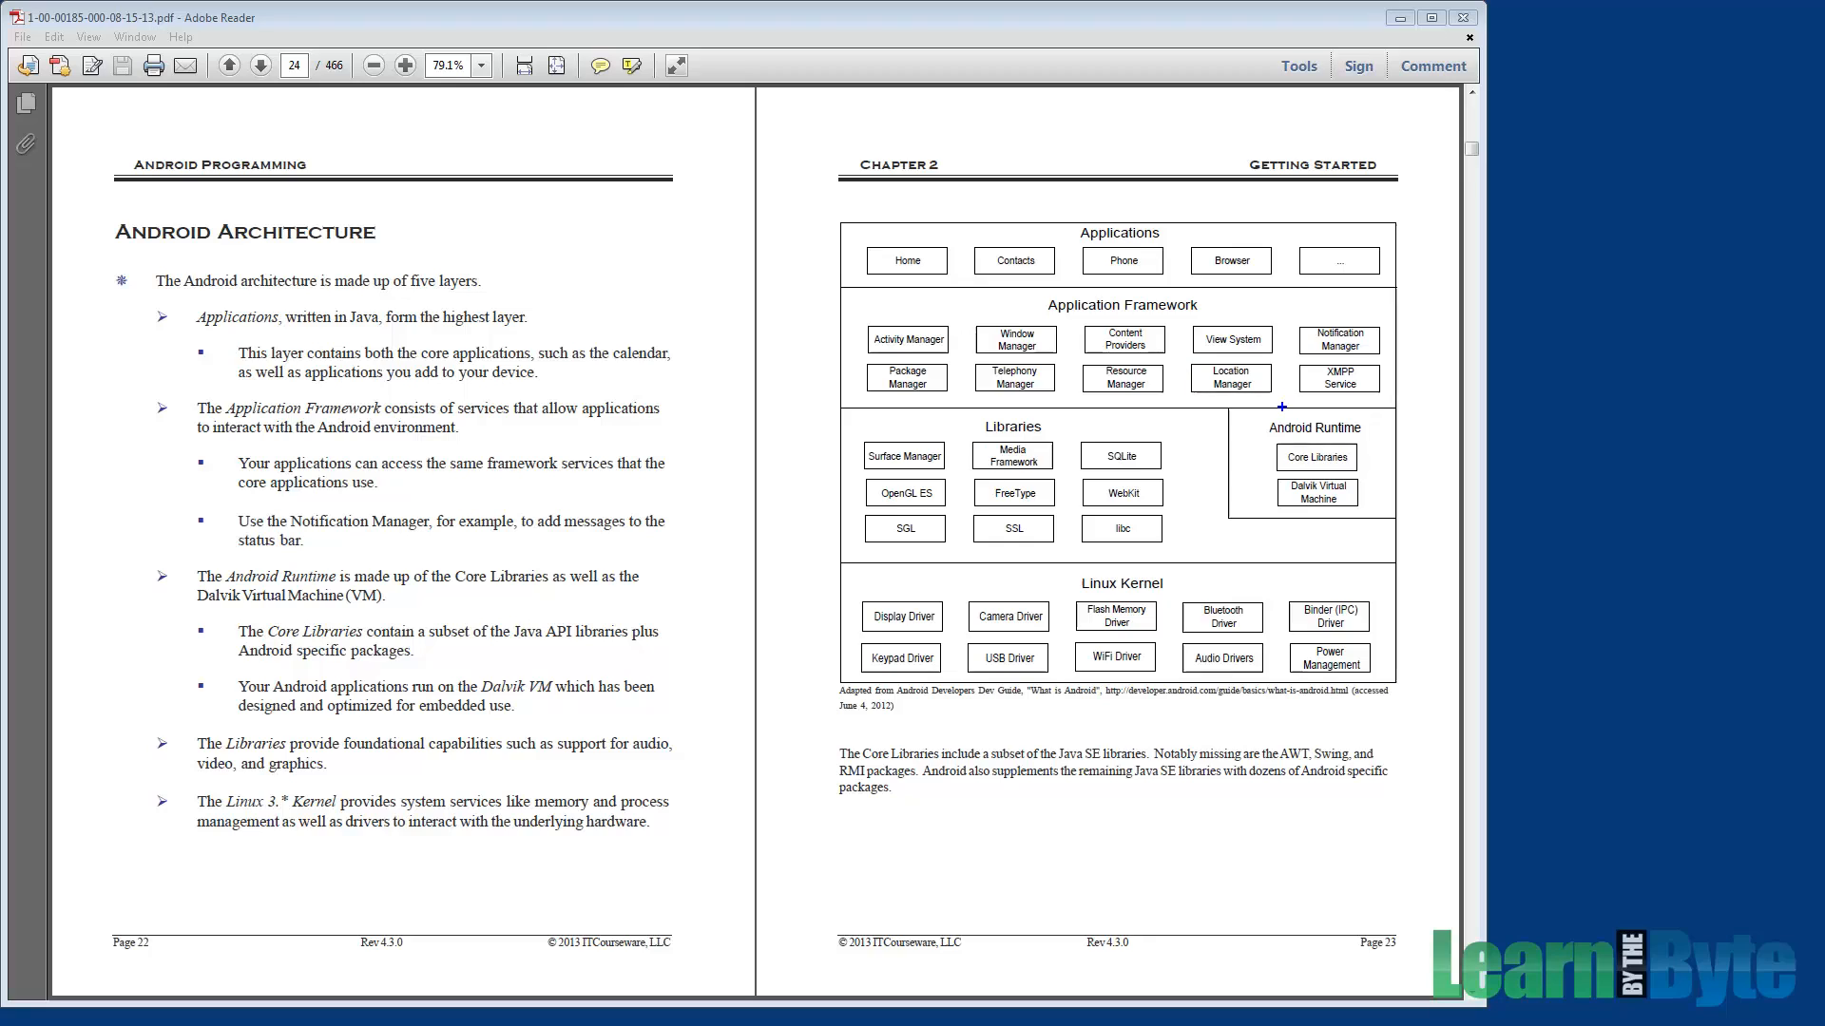
Step: Pick the pen tool and draw a line along the top of the Applications layer
click(1012, 378)
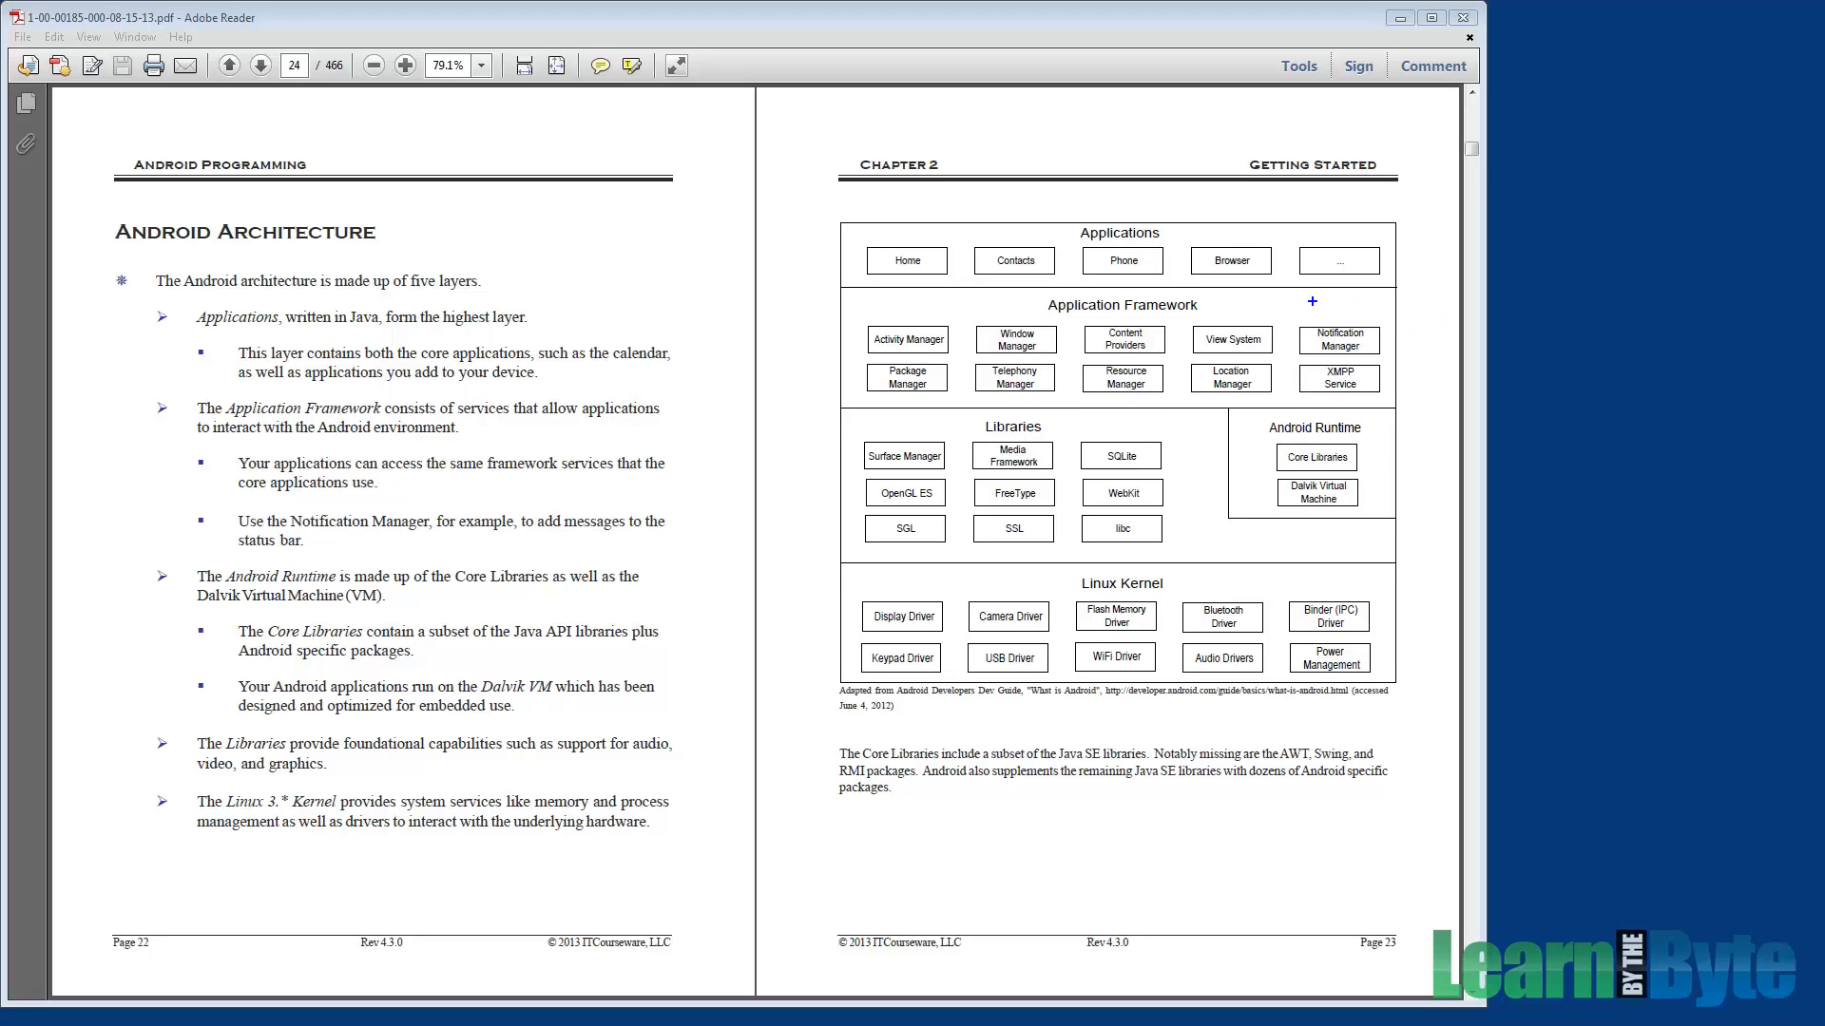
click(1338, 338)
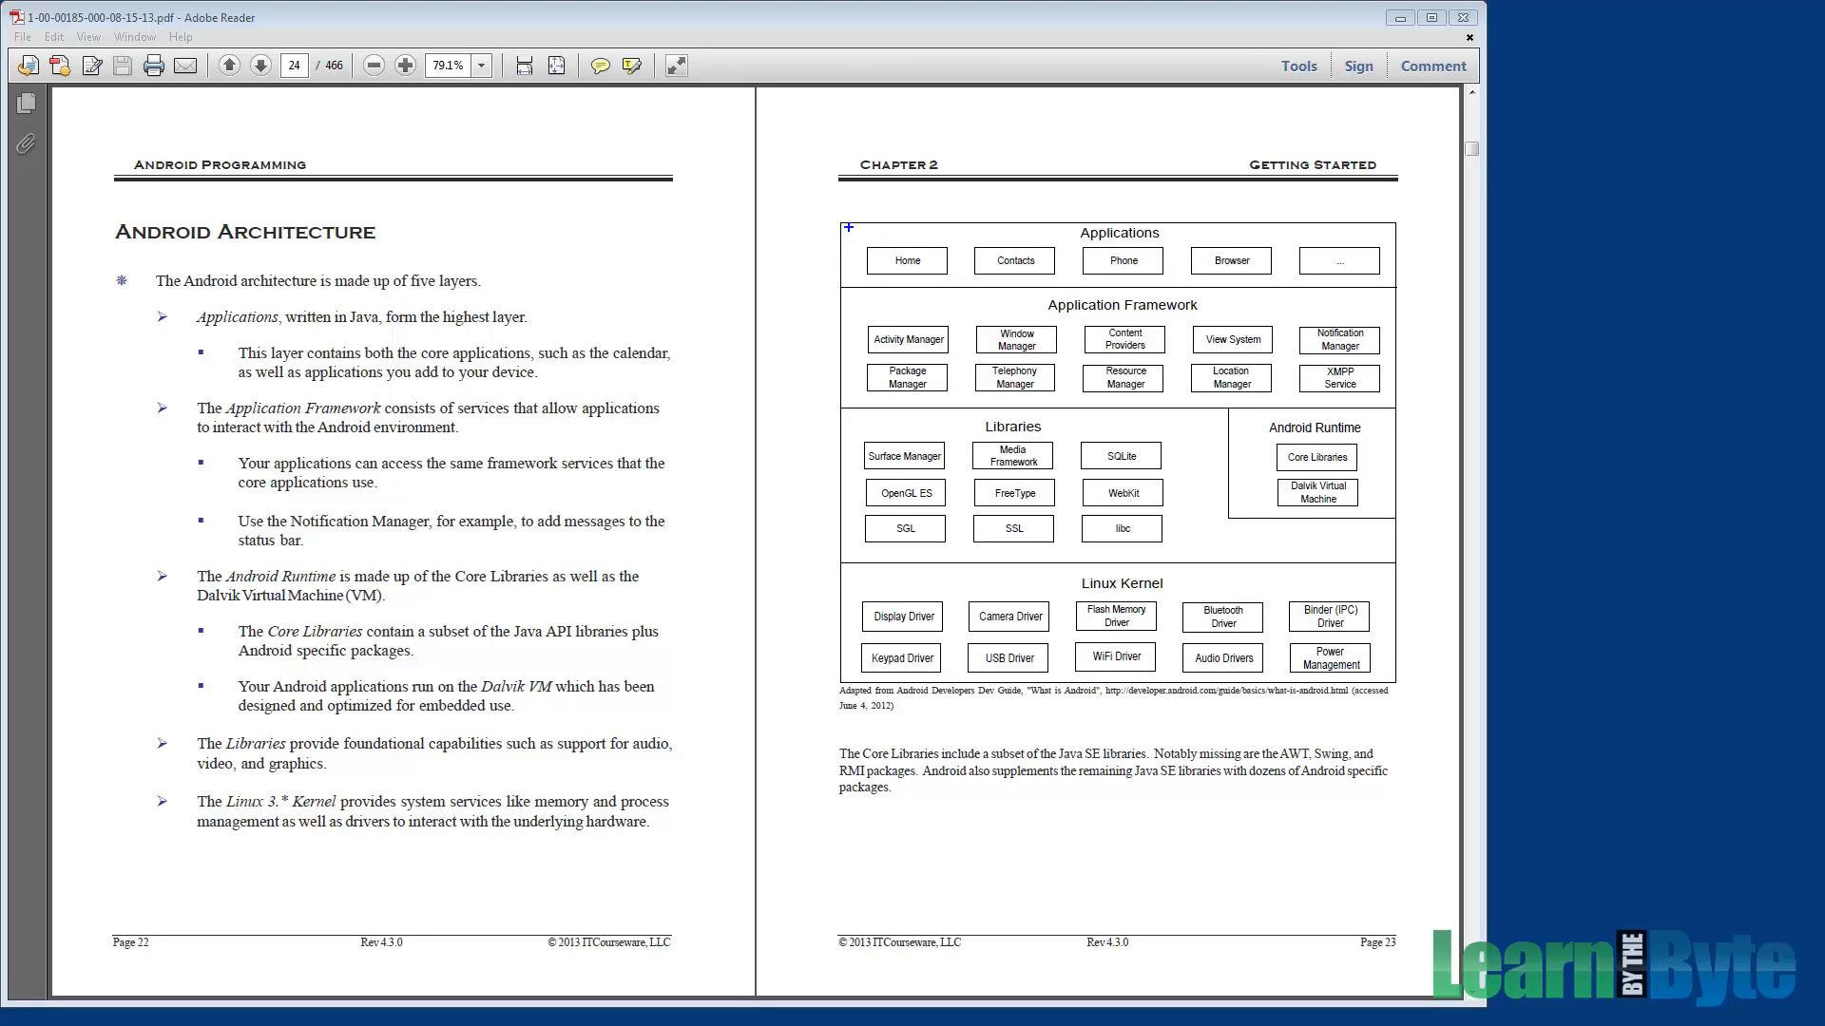
drag(846, 227, 891, 263)
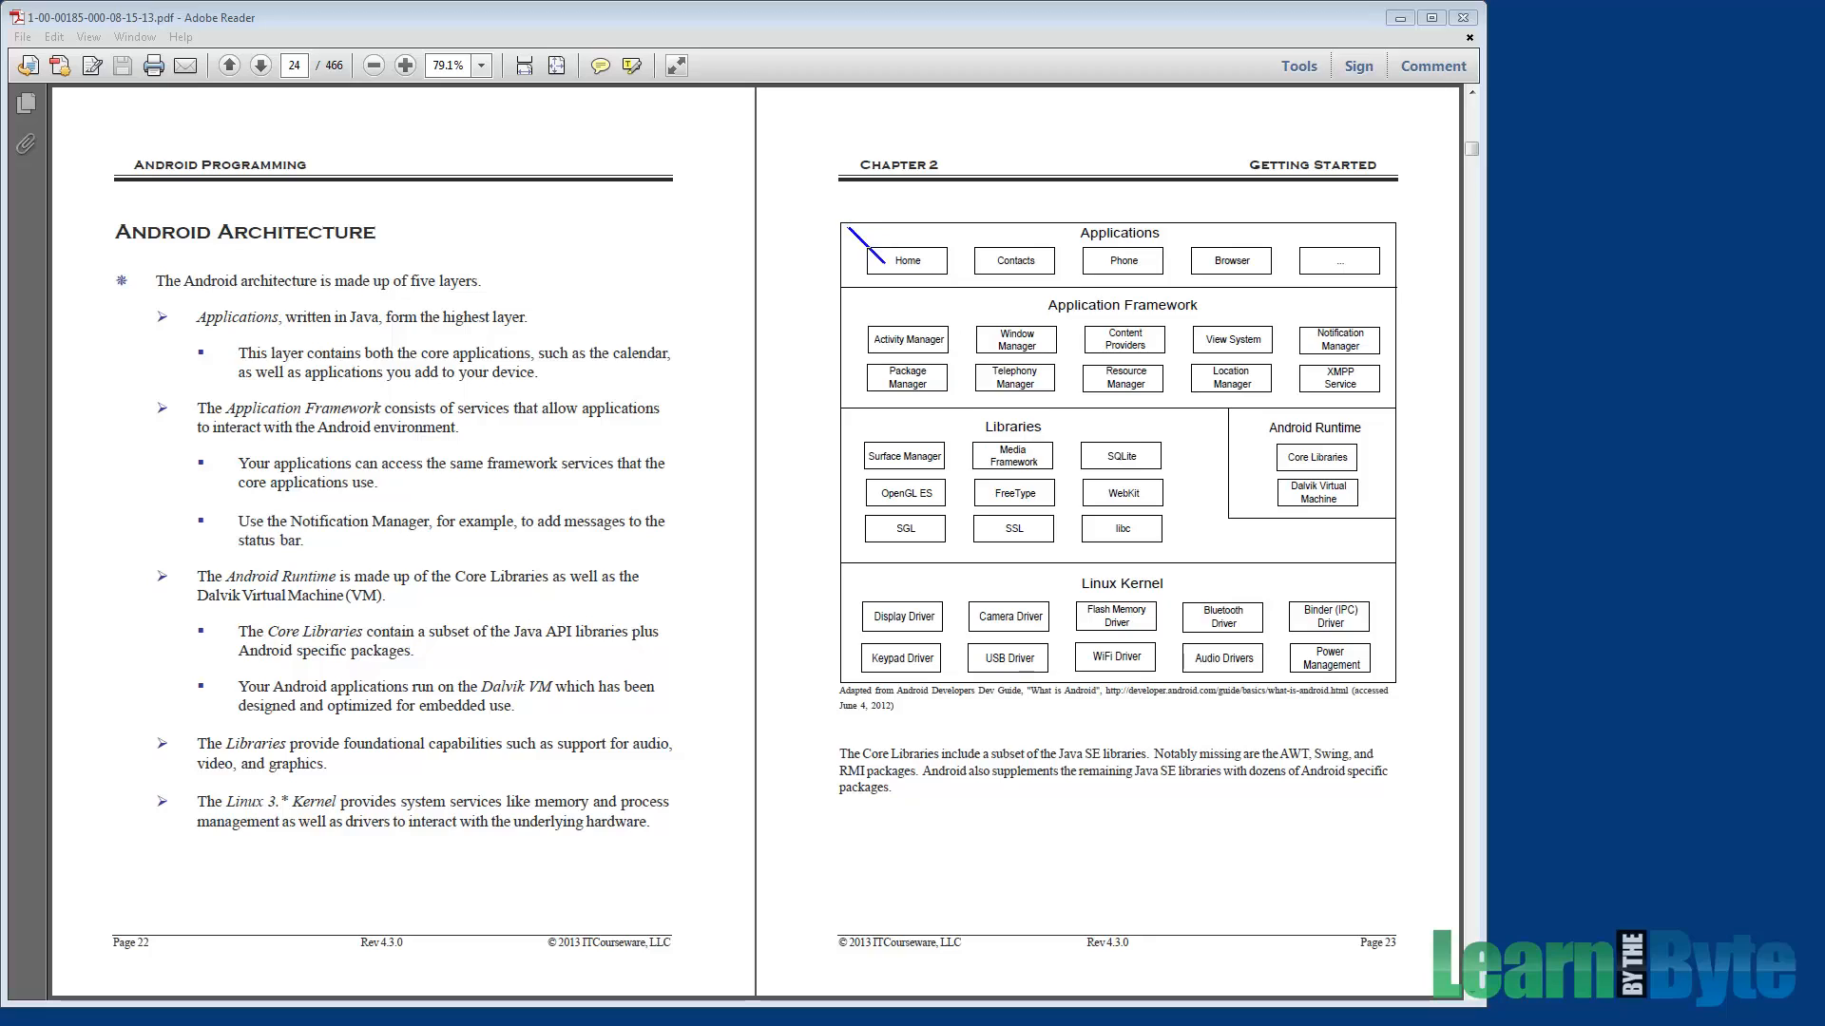
drag(885, 259, 1187, 221)
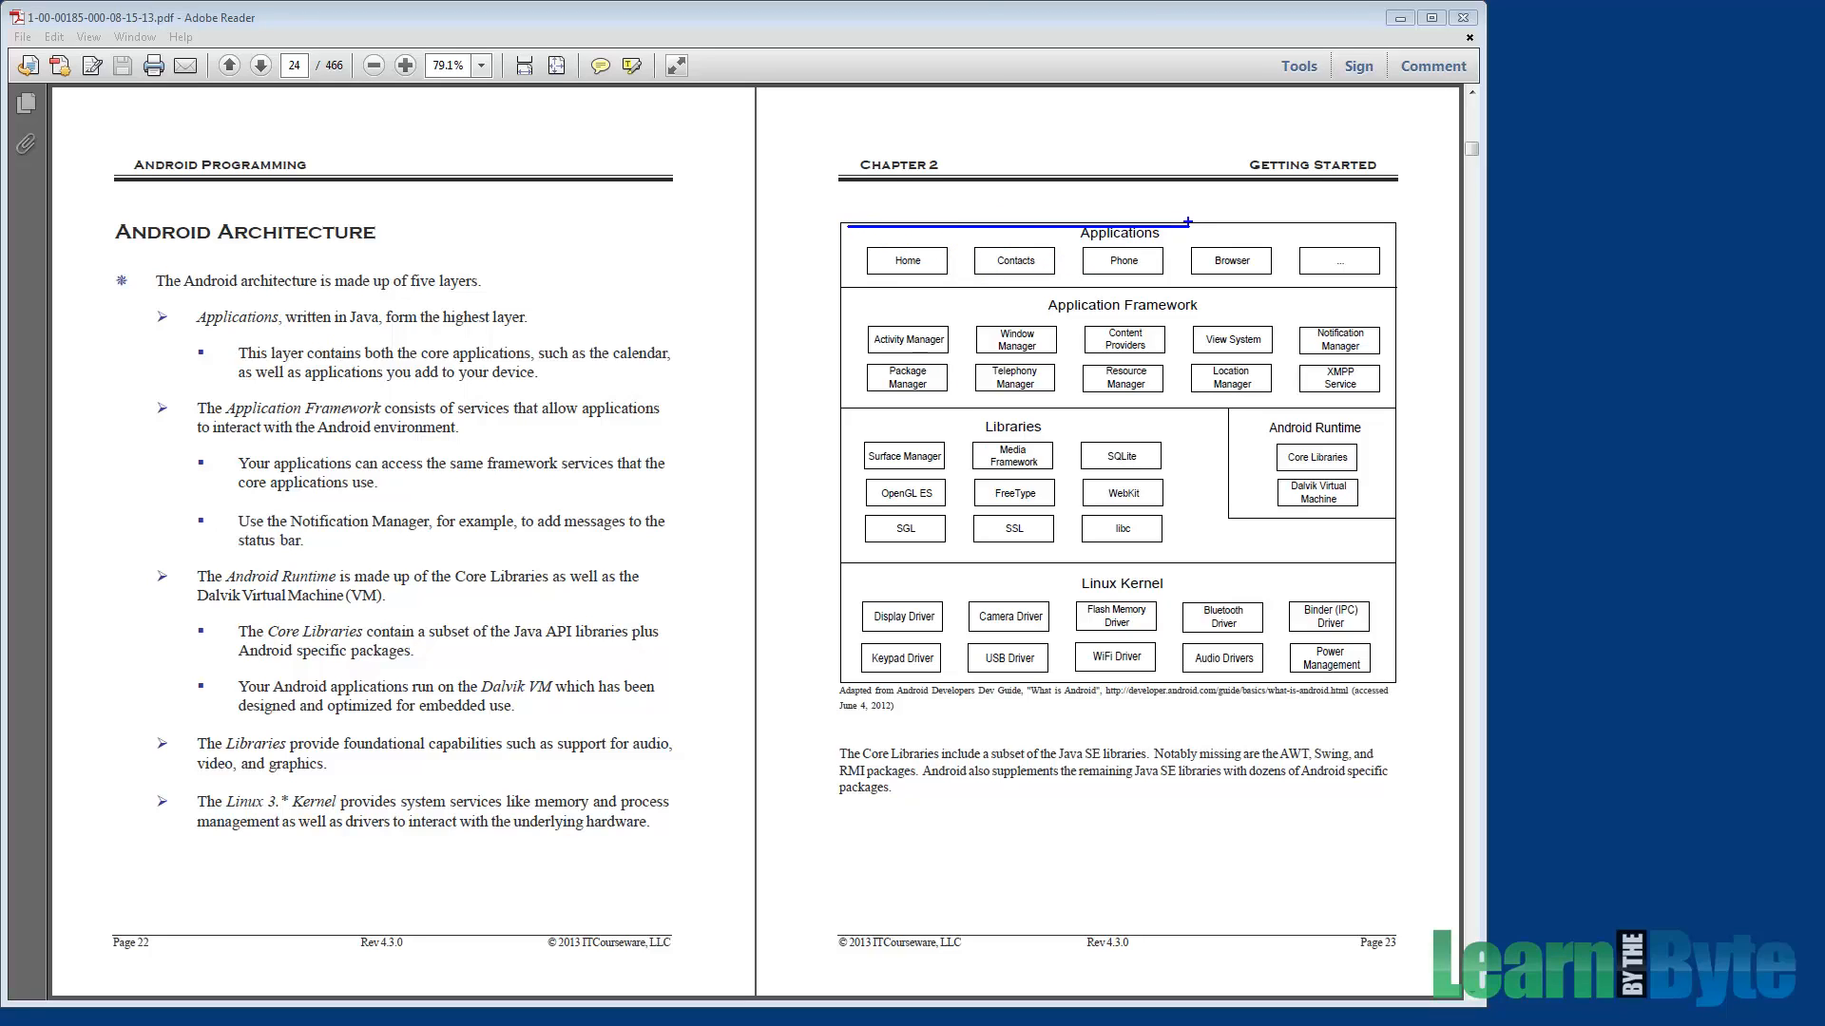